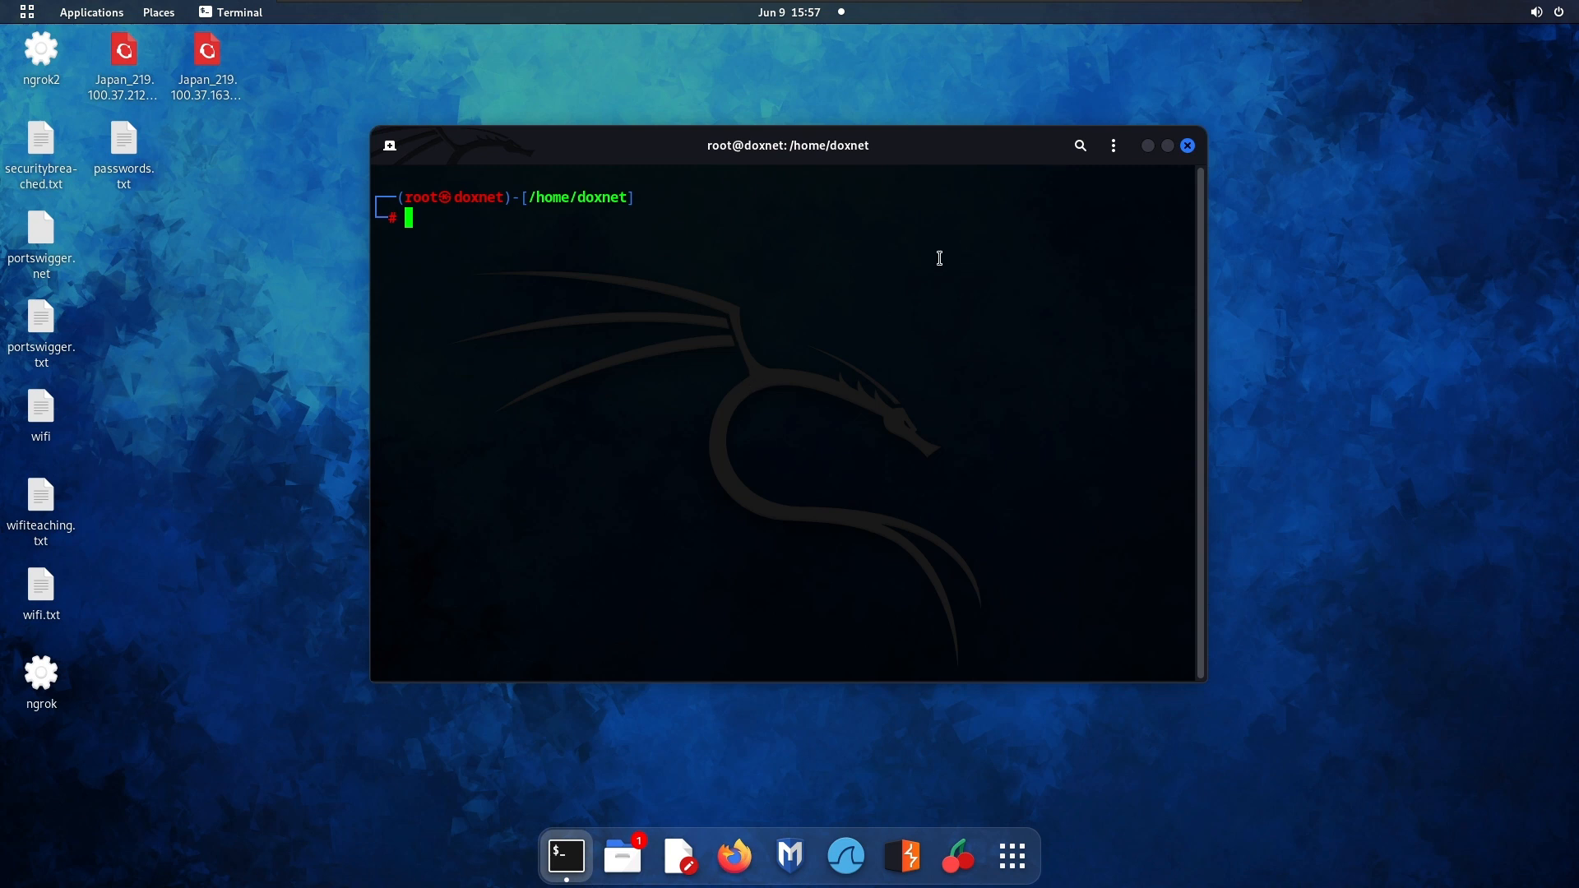
mouse_move(793, 323)
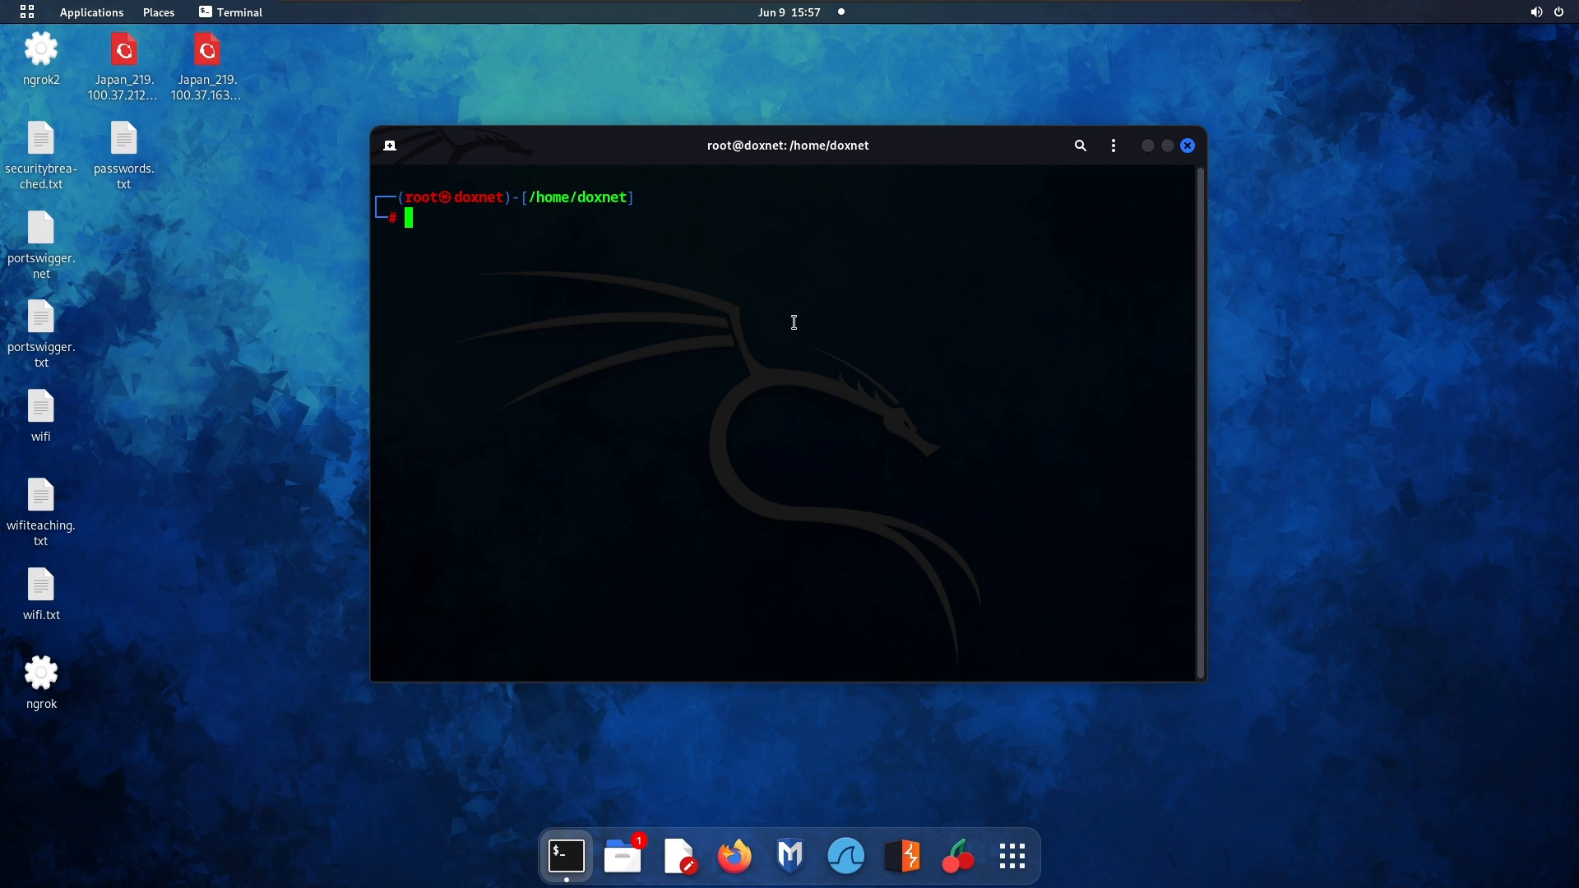
mouse_move(837, 346)
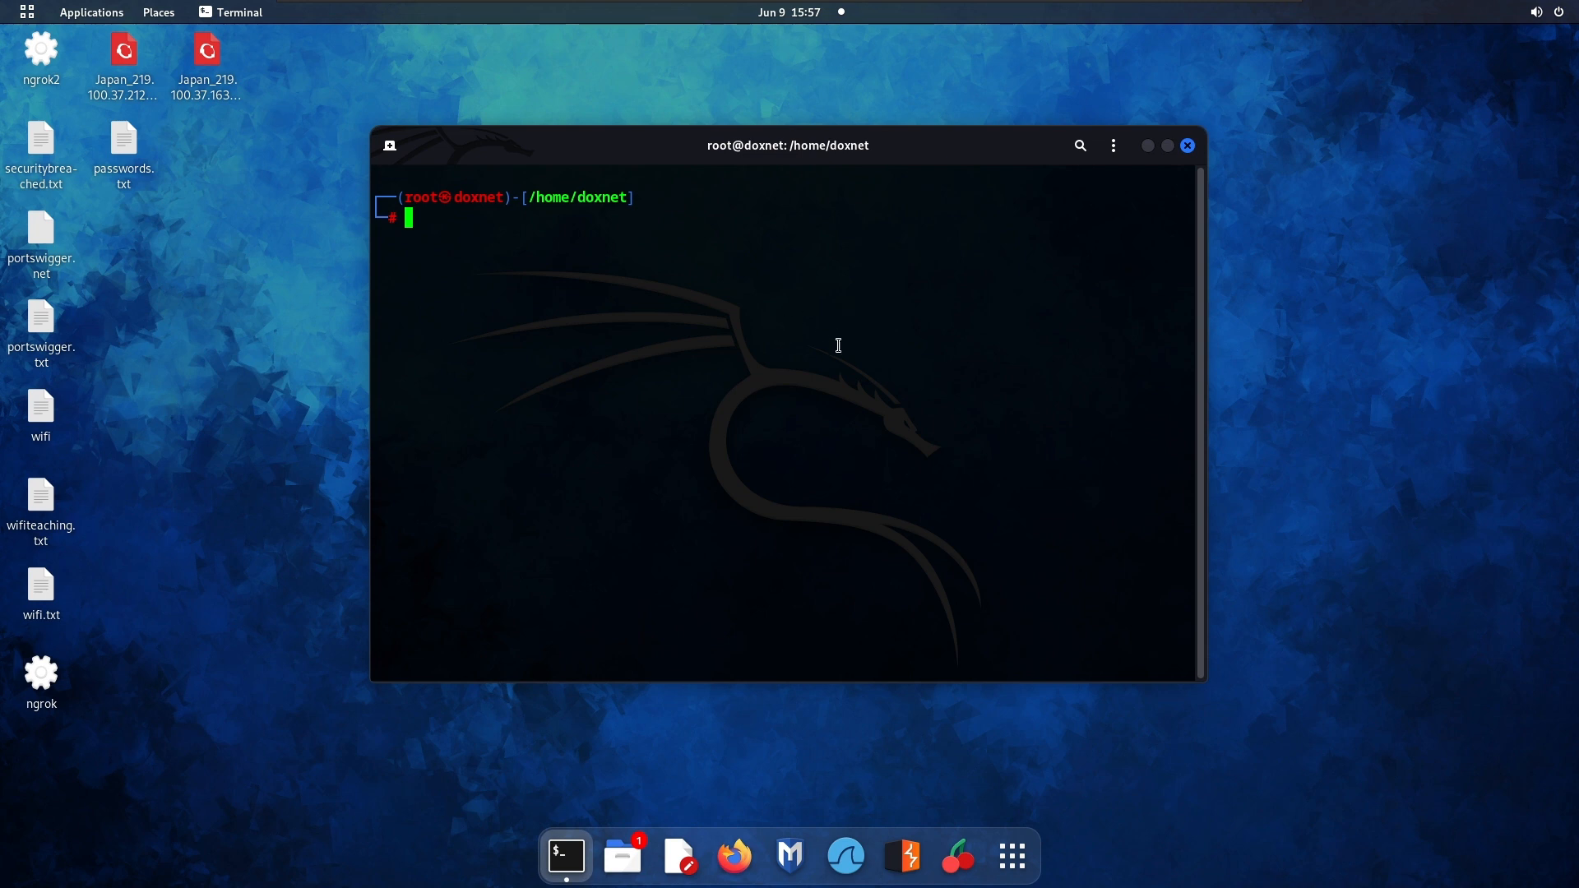
mouse_move(840, 365)
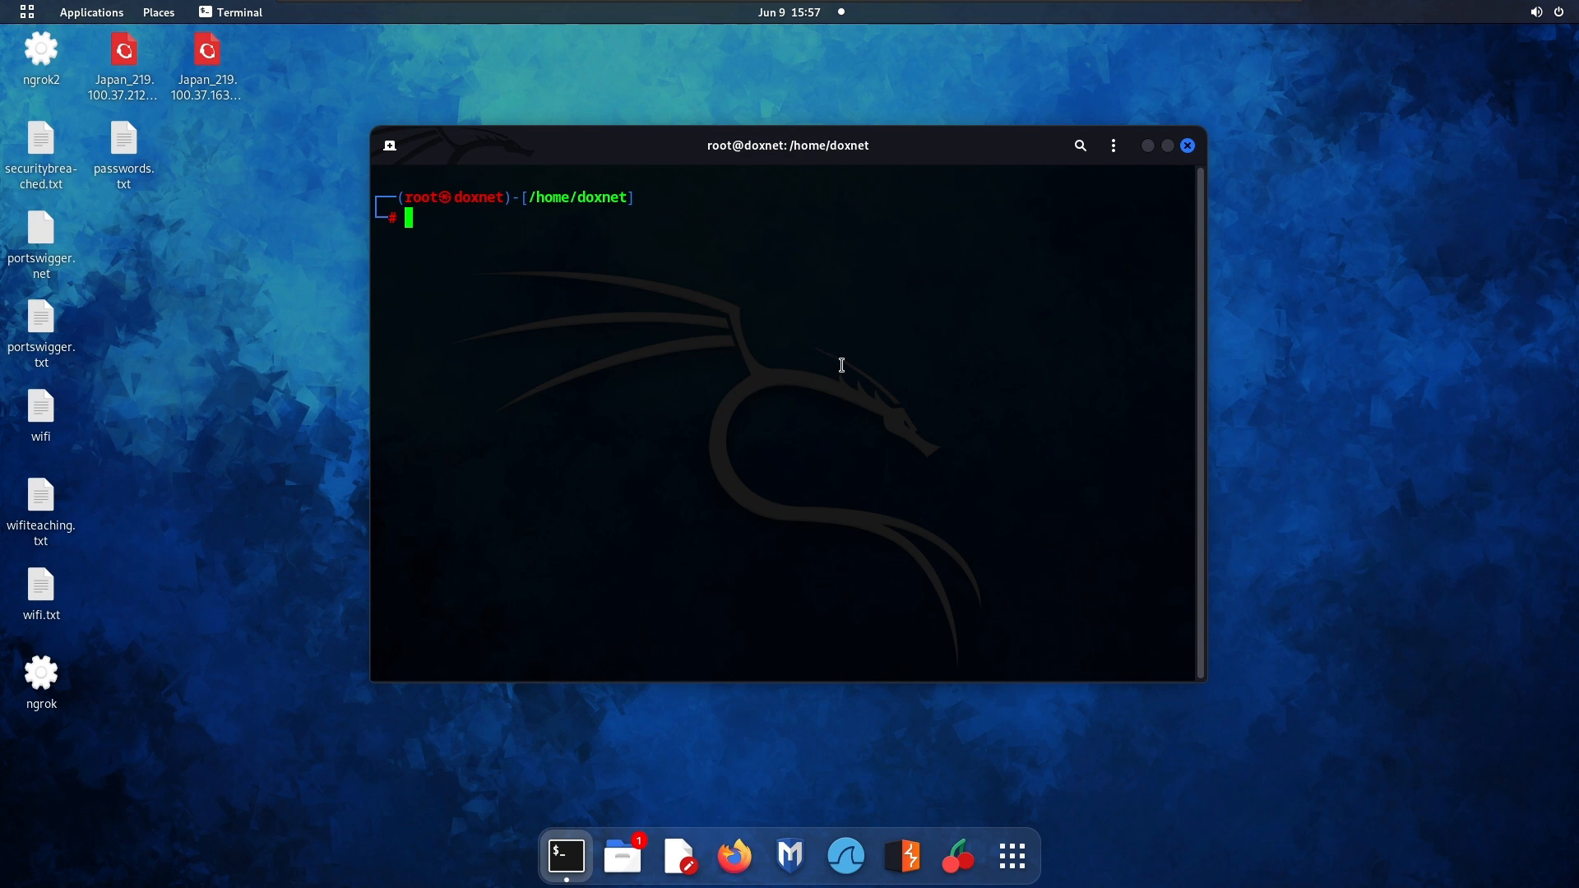
type("airmon-ng check kill && airmon-ng start wlan0 && airodump-ng wlan0mon")
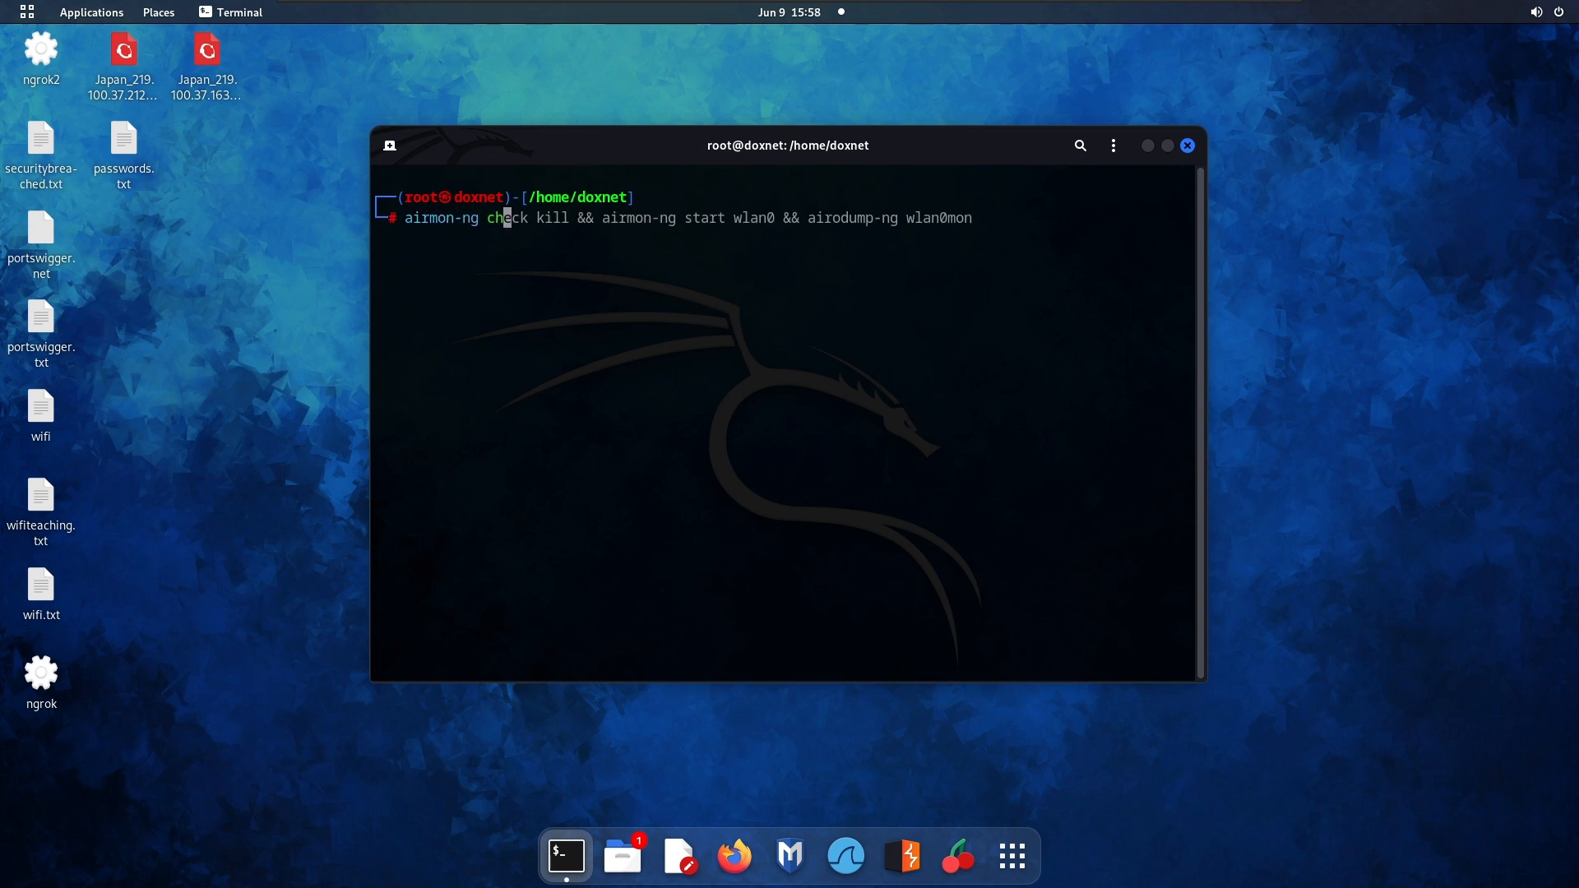
mouse_move(604, 218)
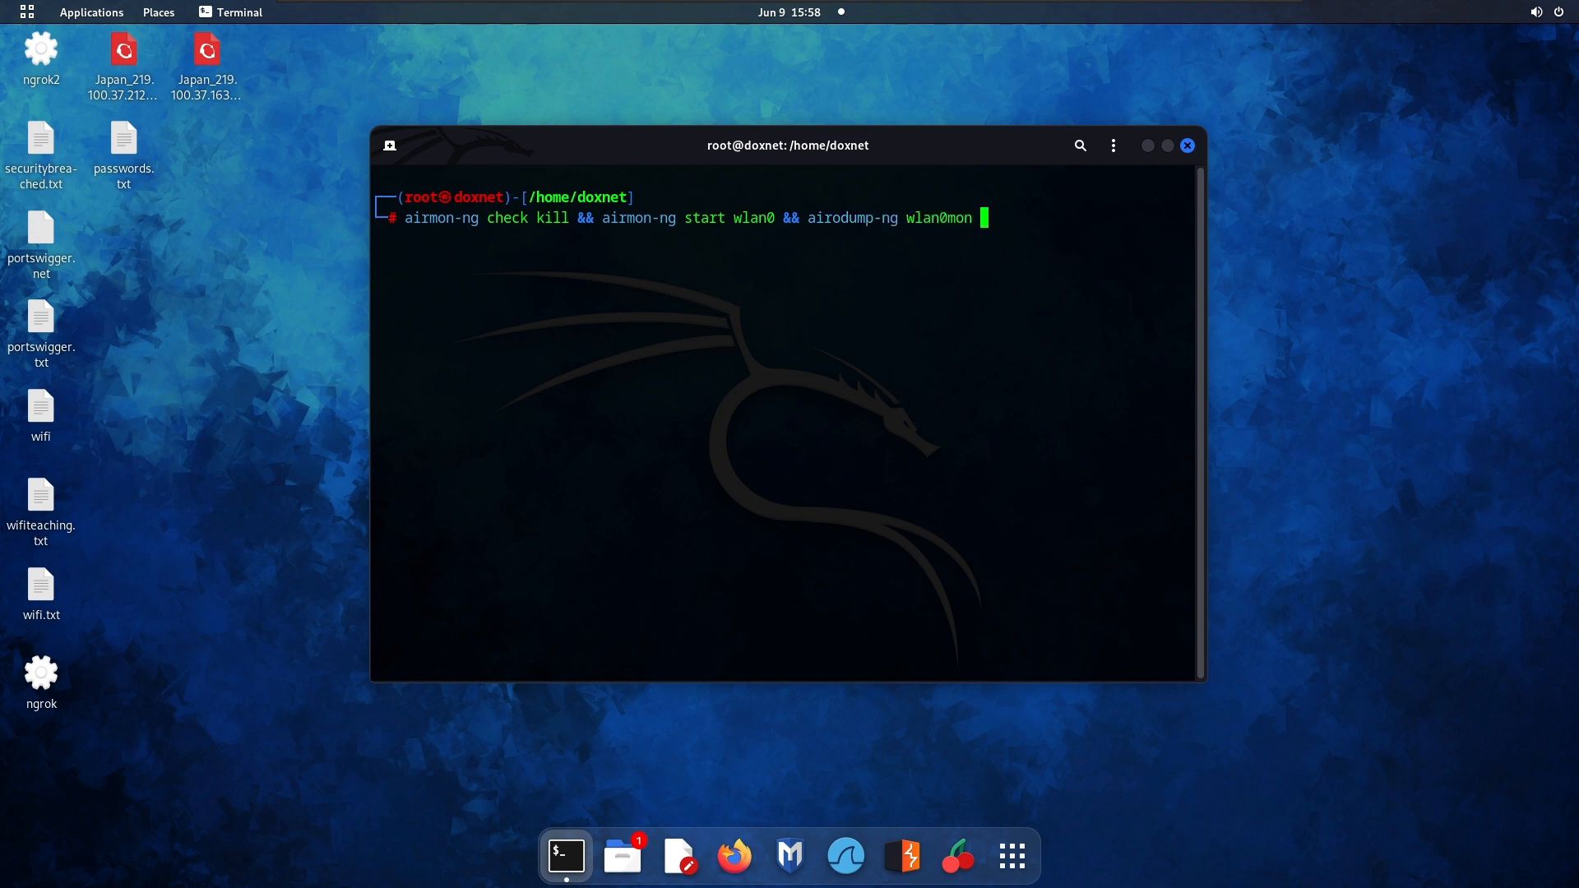
key("Return")
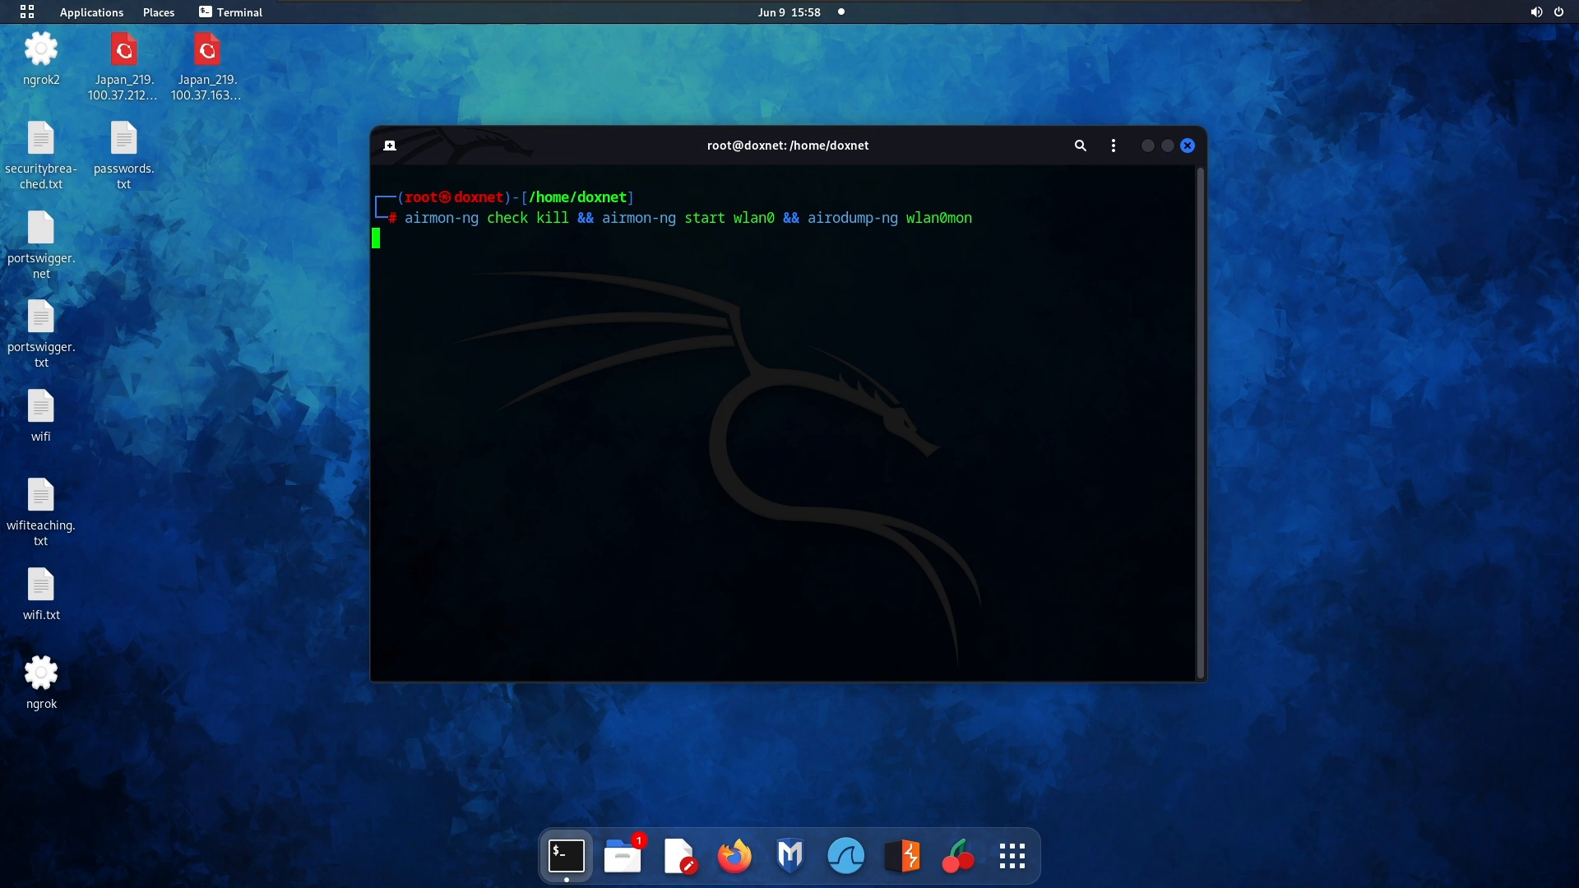
key("Return")
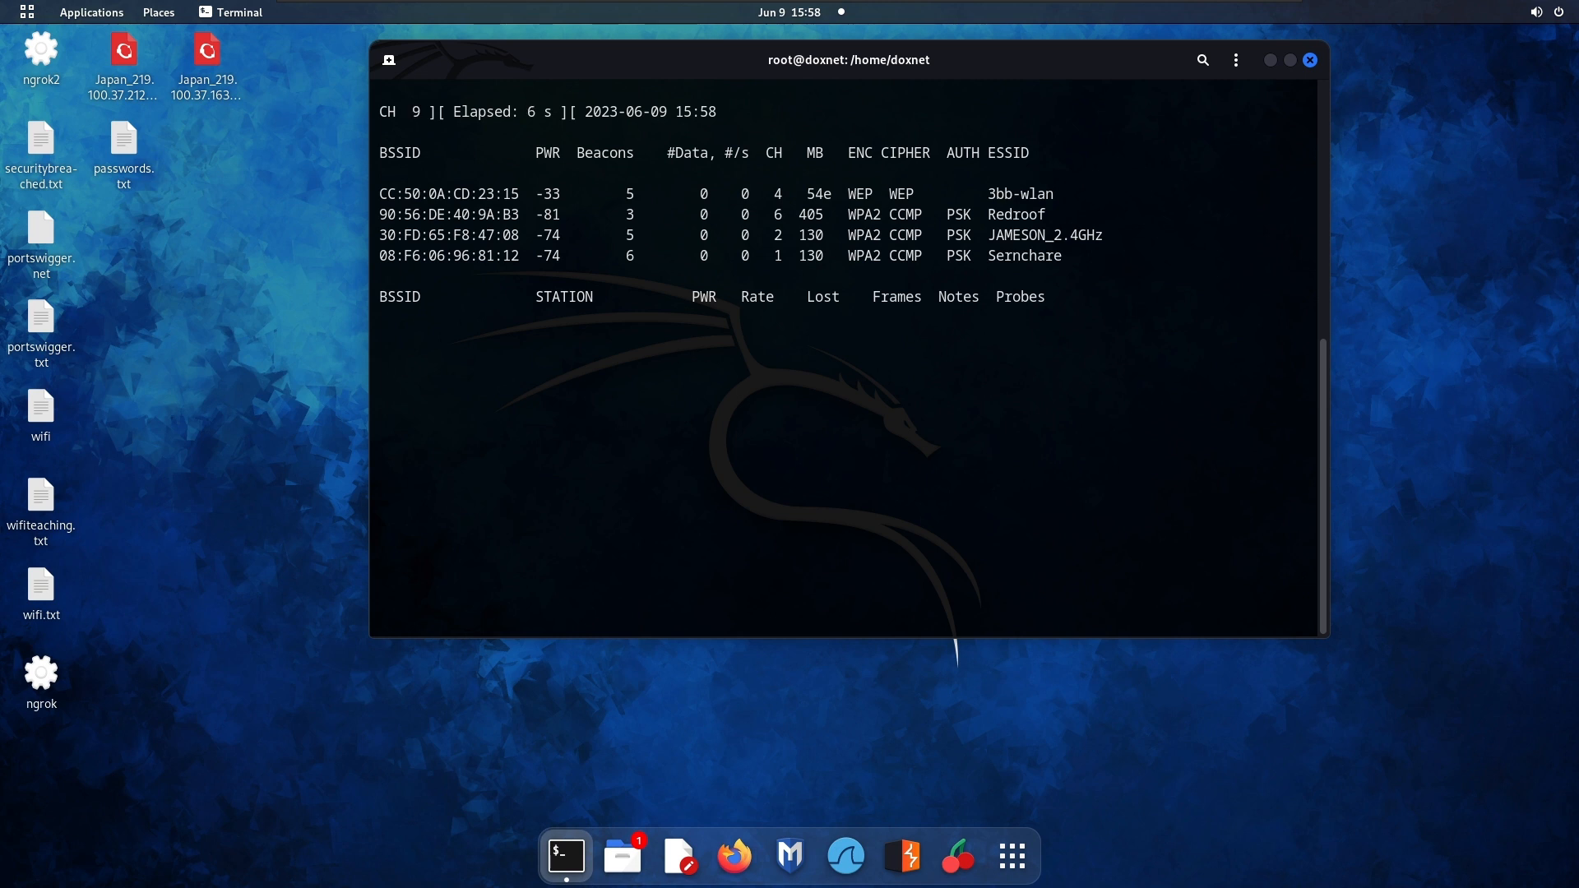
key("ctrl+c")
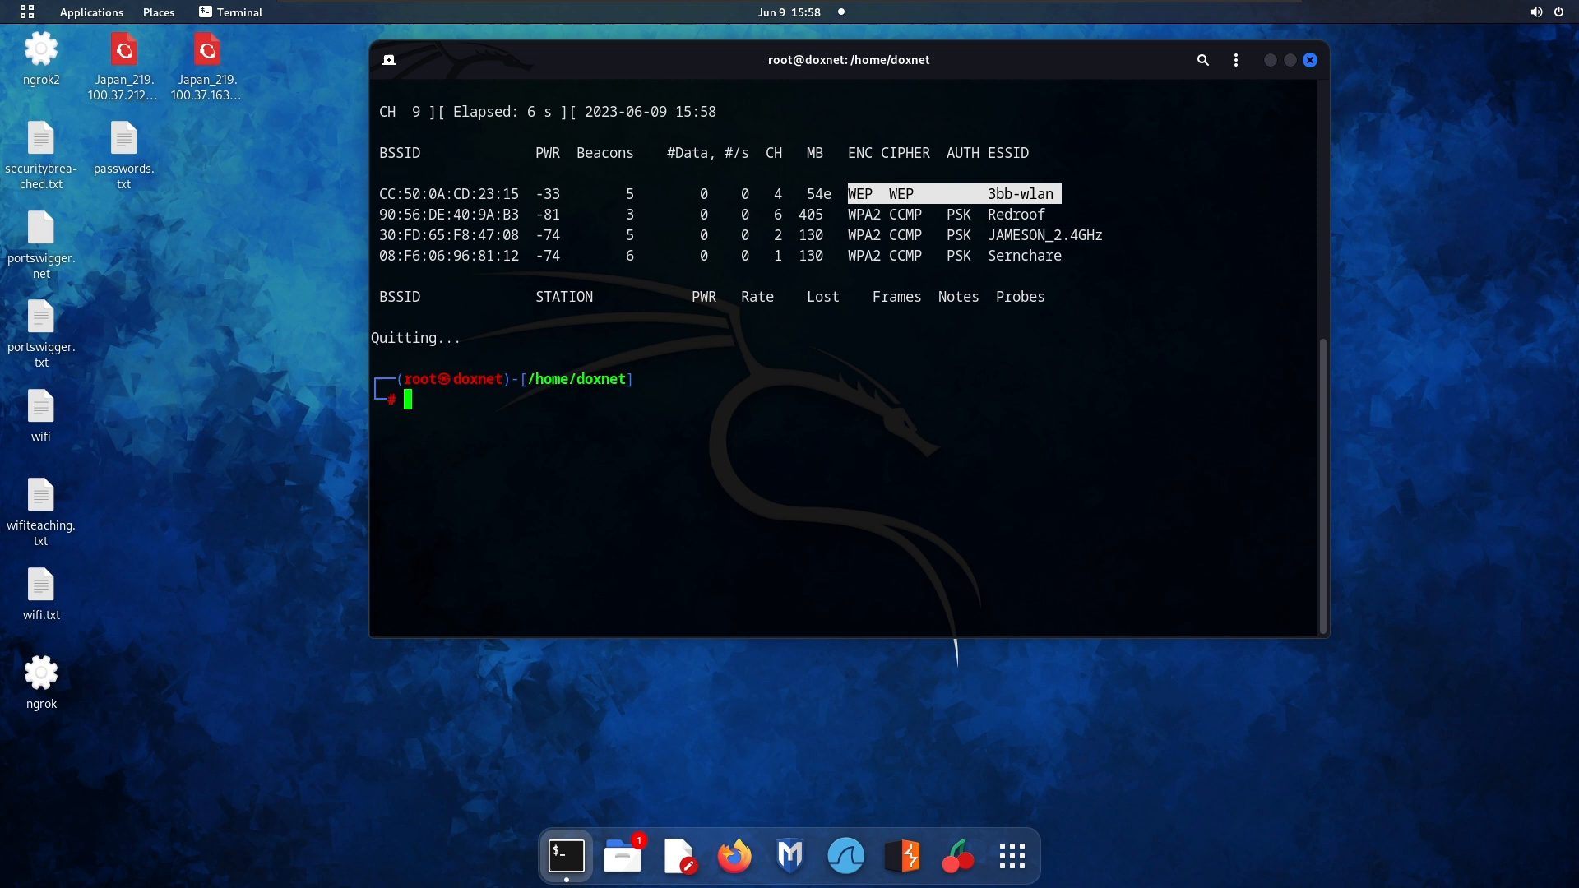
type("airmon-ng check kill && airmon-ng start wlan0 && airodump-ng wlan0mon")
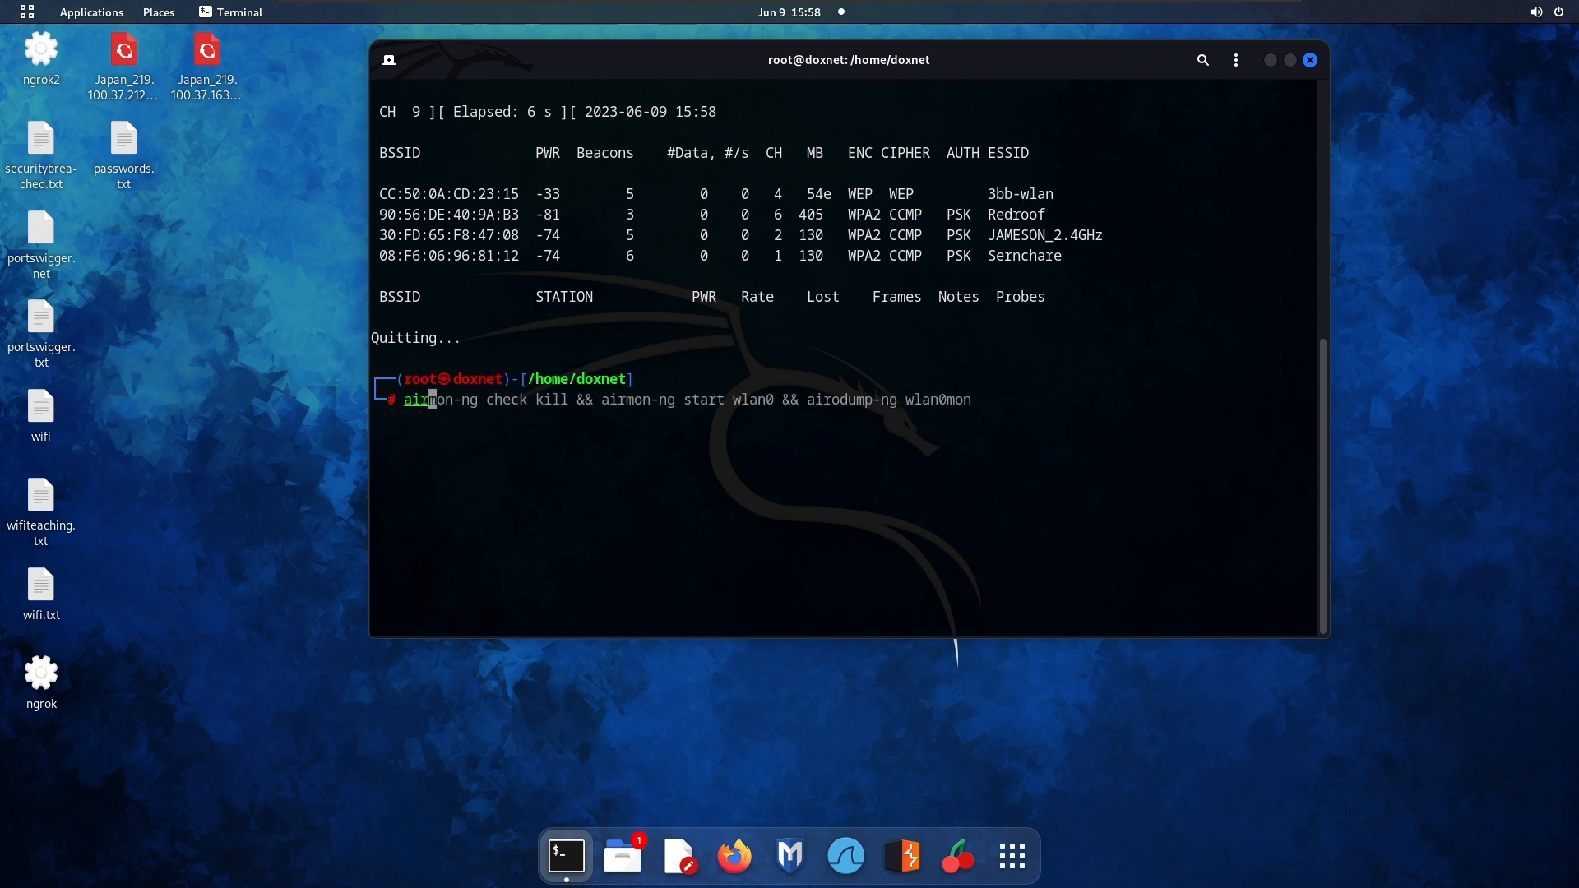
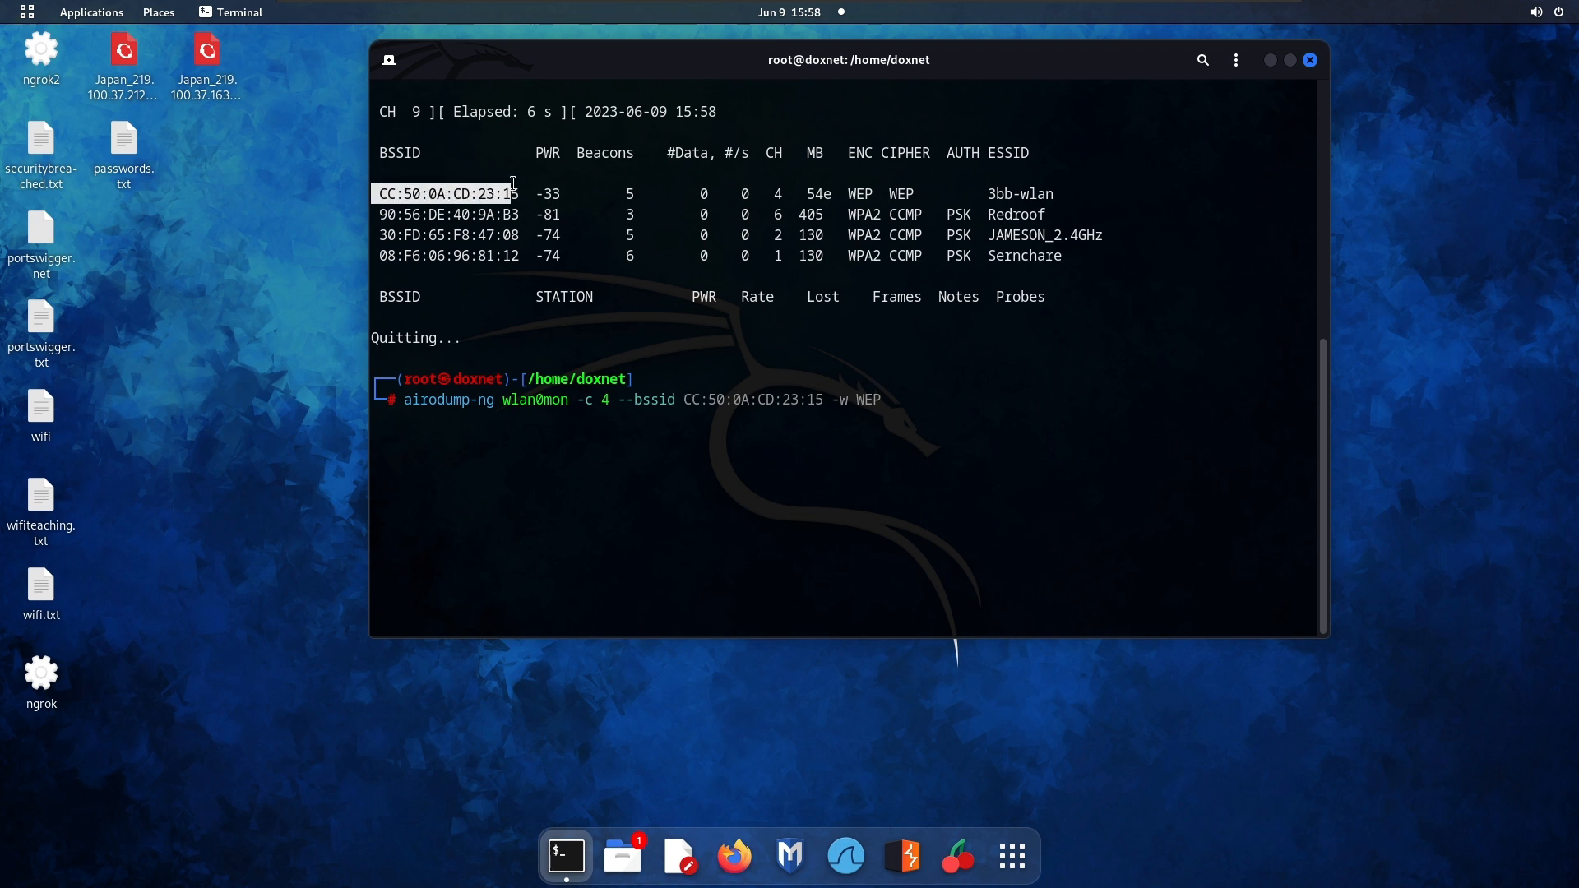
right_click(599, 303)
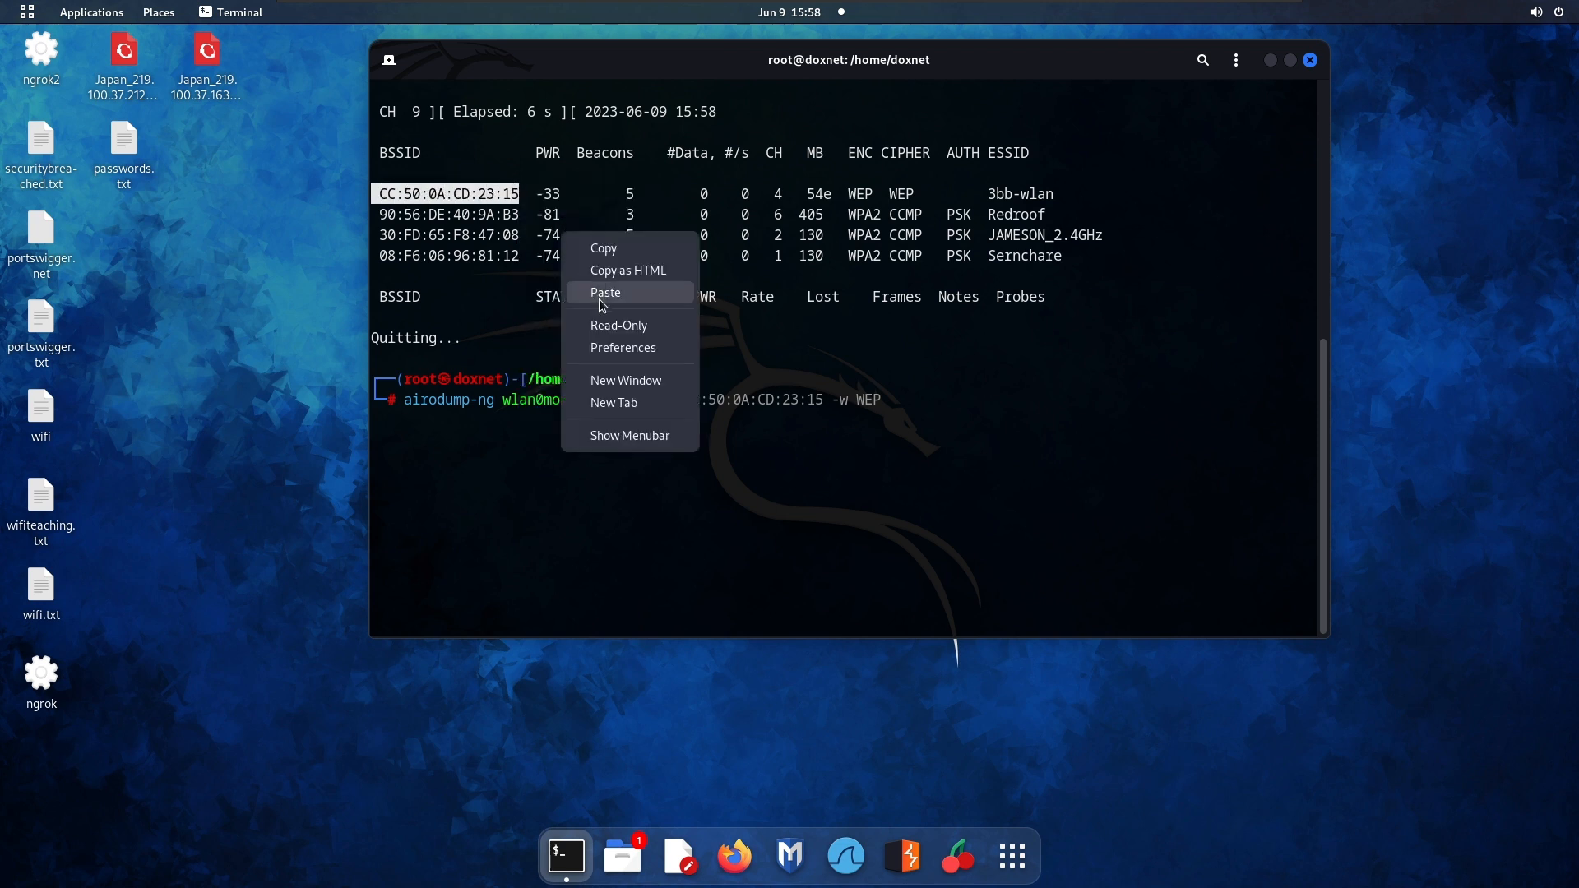
left_click(605, 293)
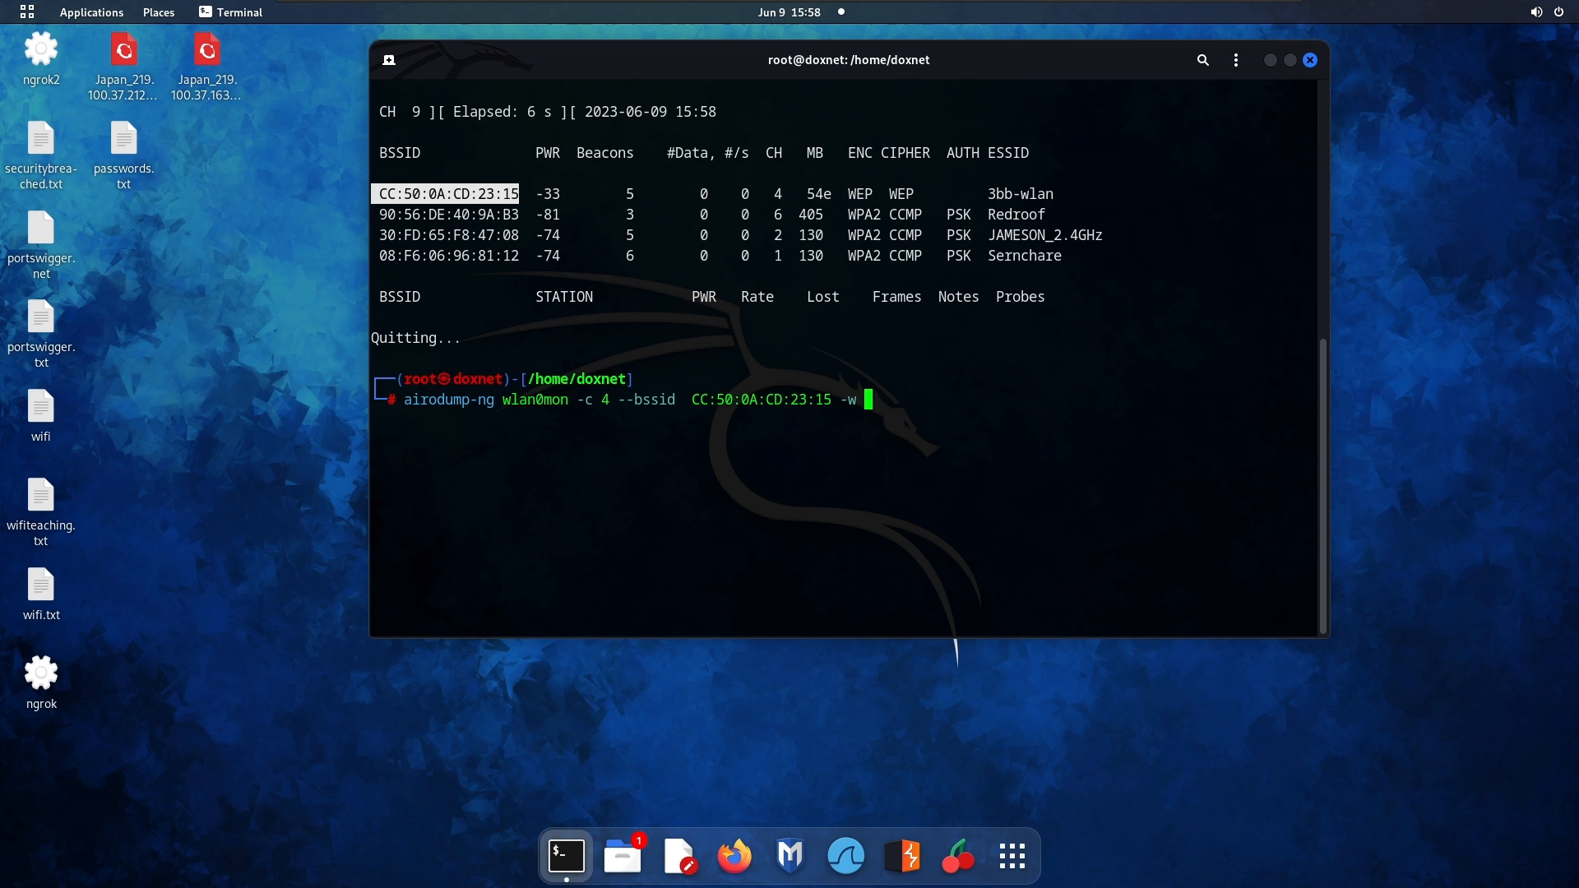
type("iv")
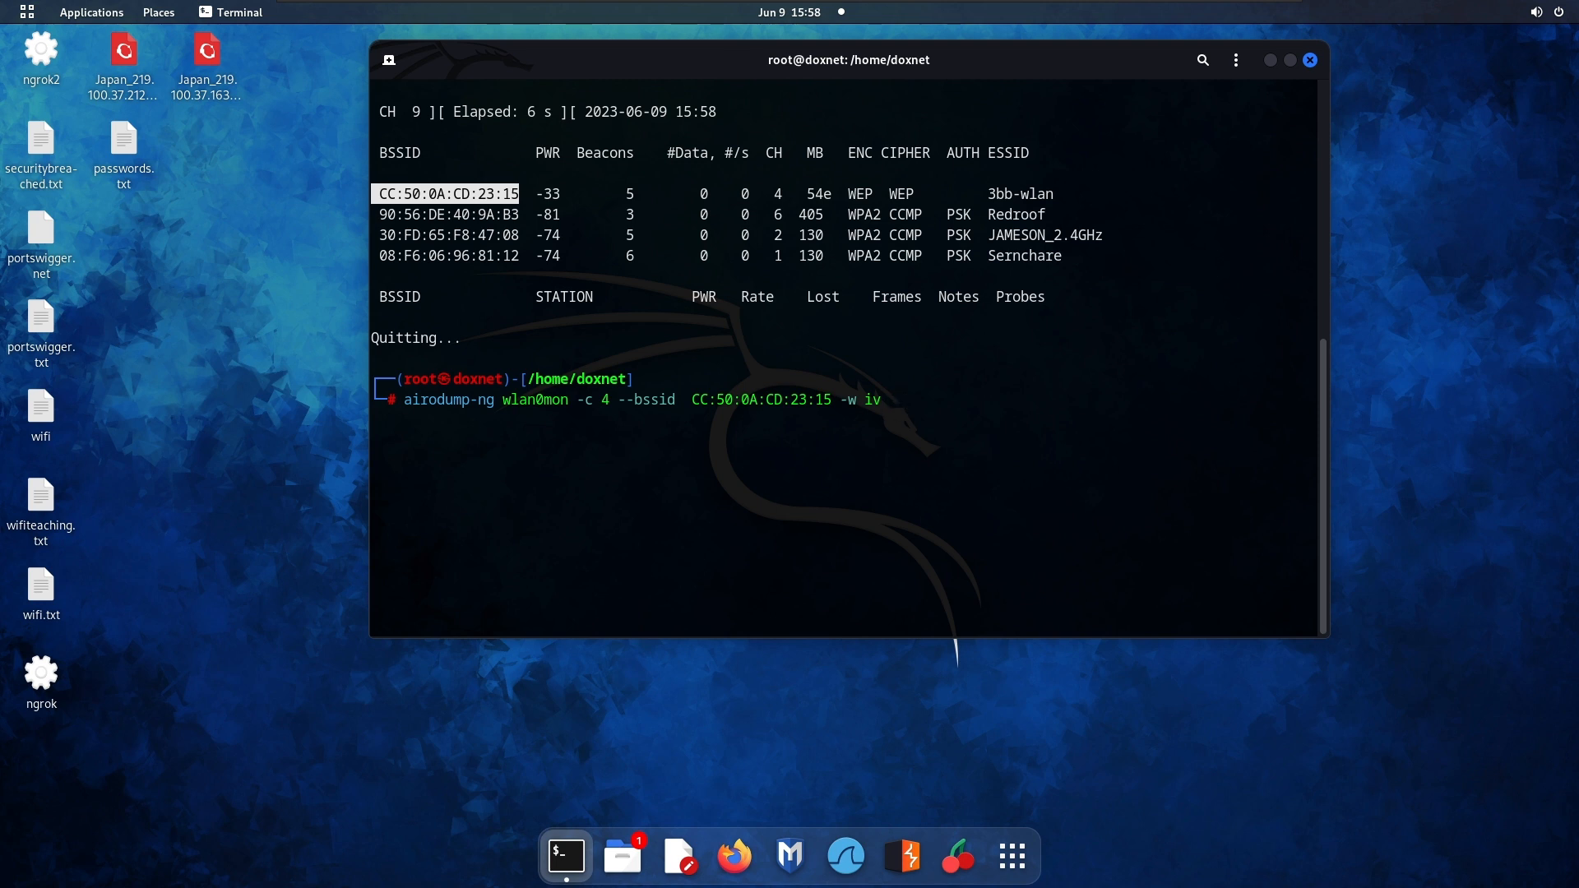
key("Return")
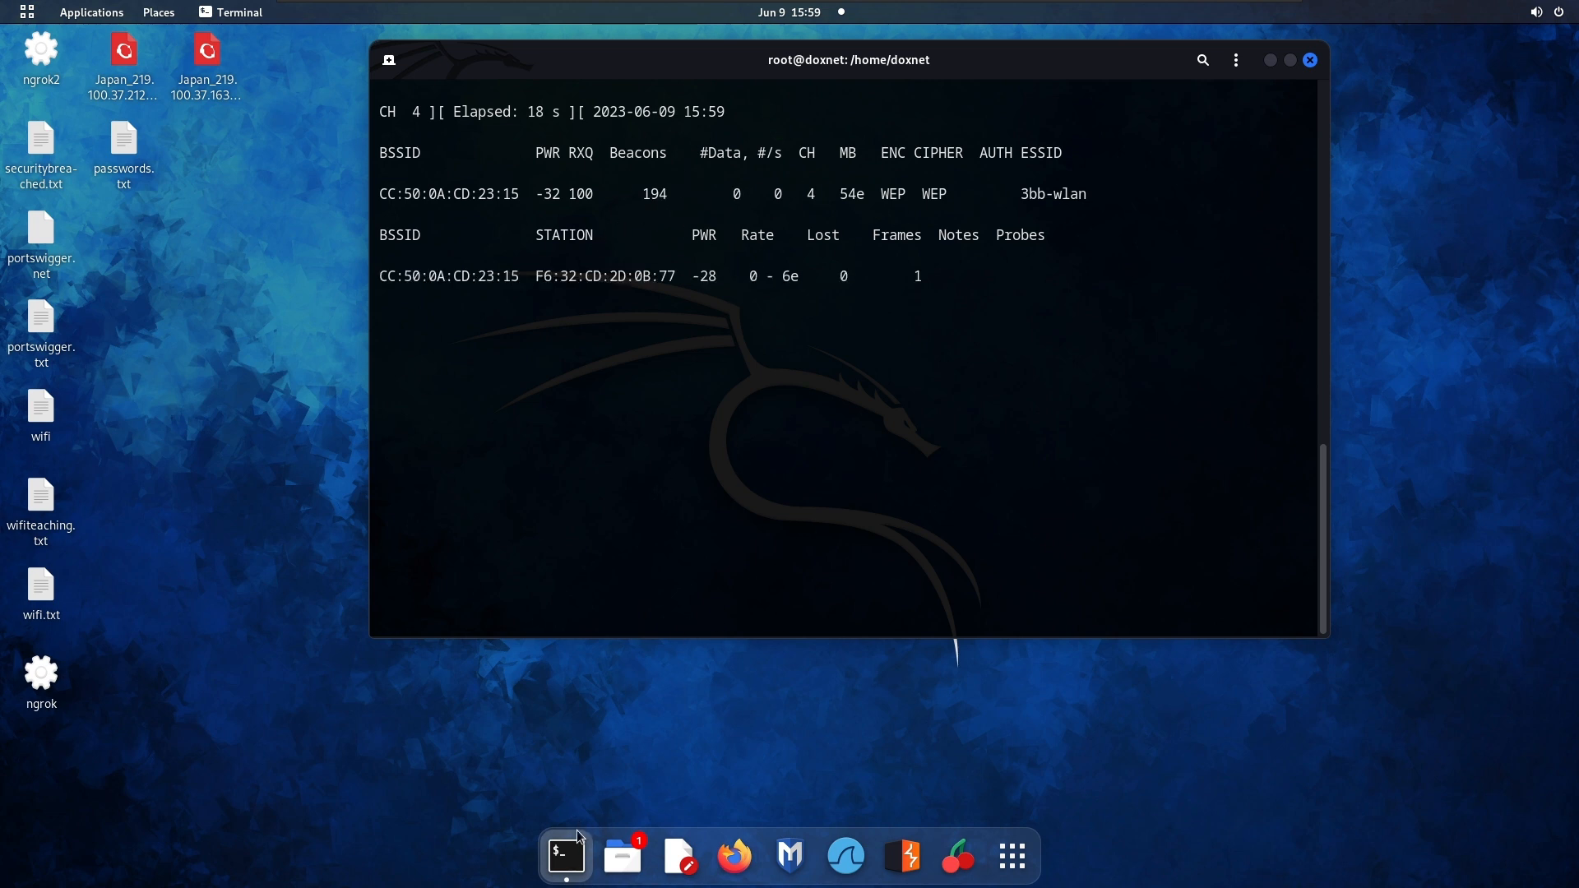
- Become root in a second terminal and clear it
left_click(564, 855)
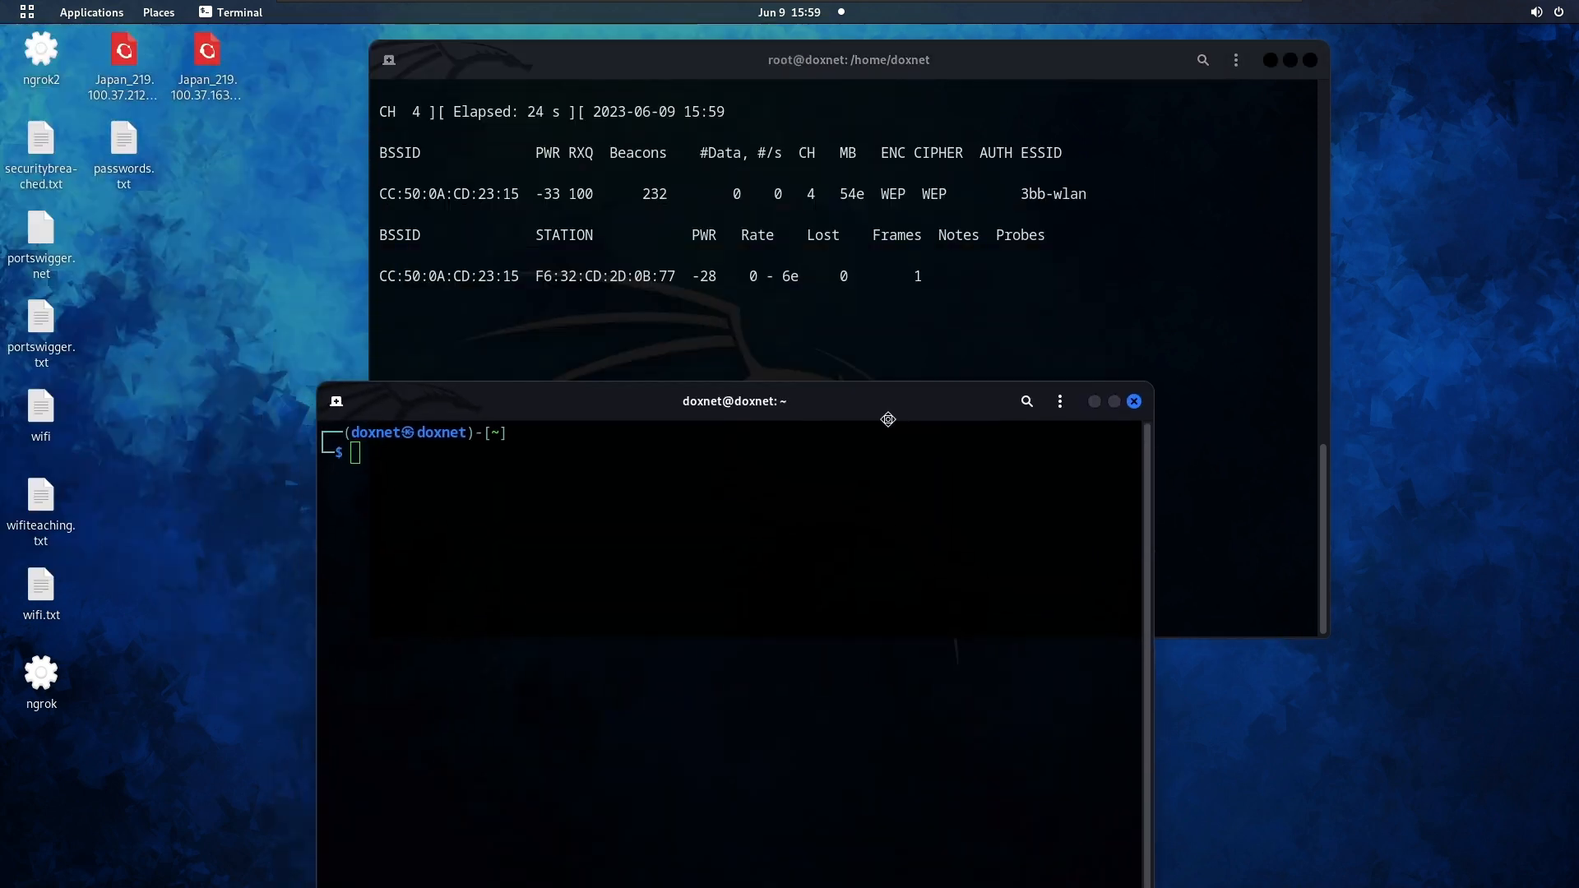
type("sudo su")
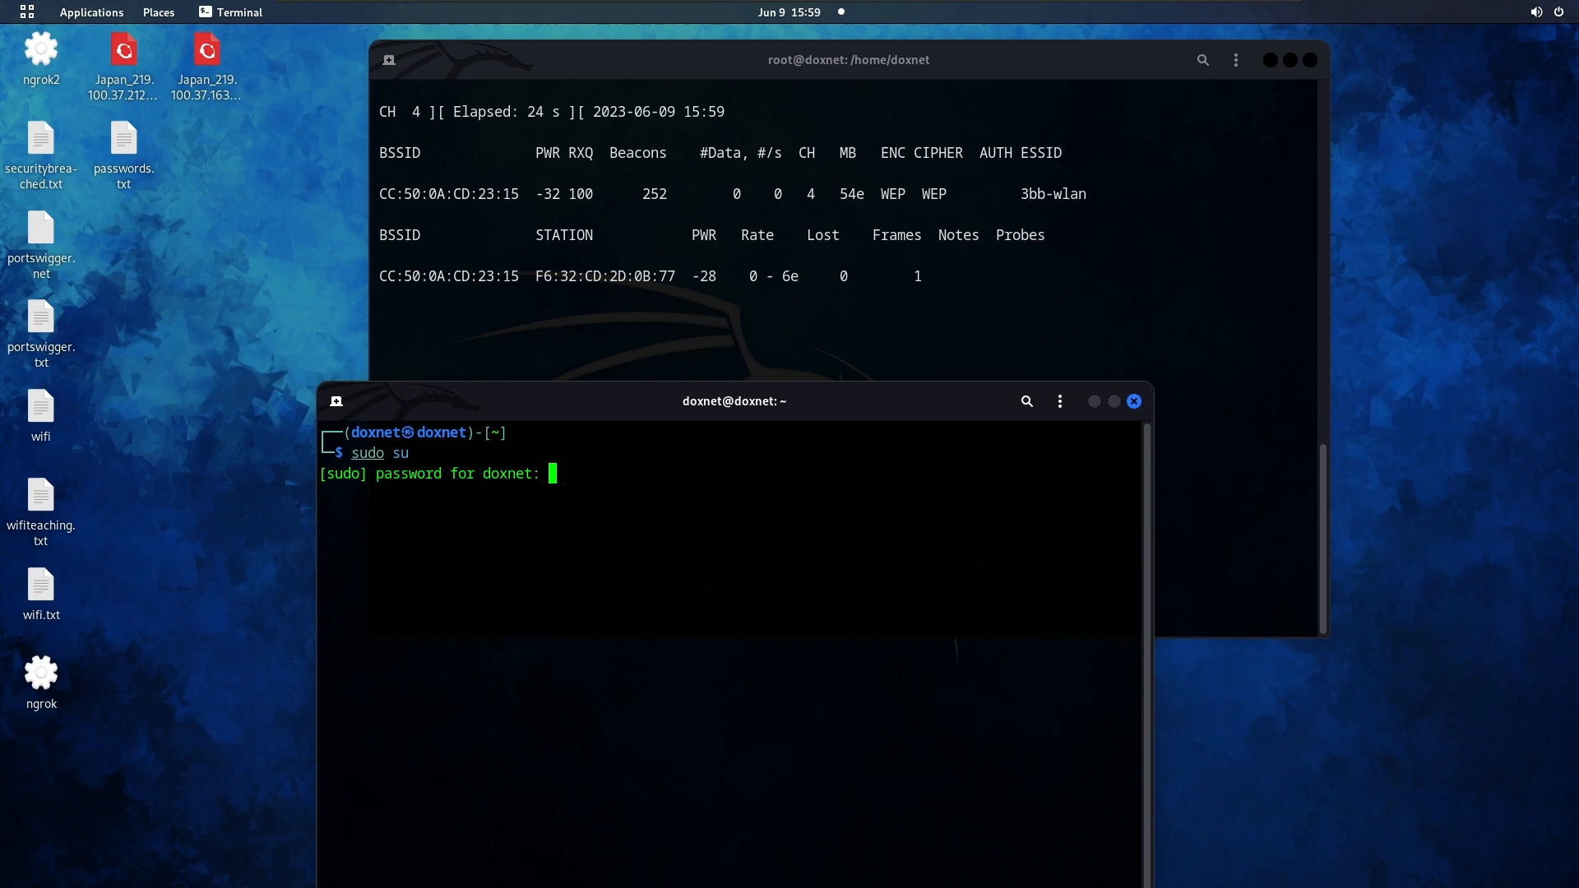
type("clear")
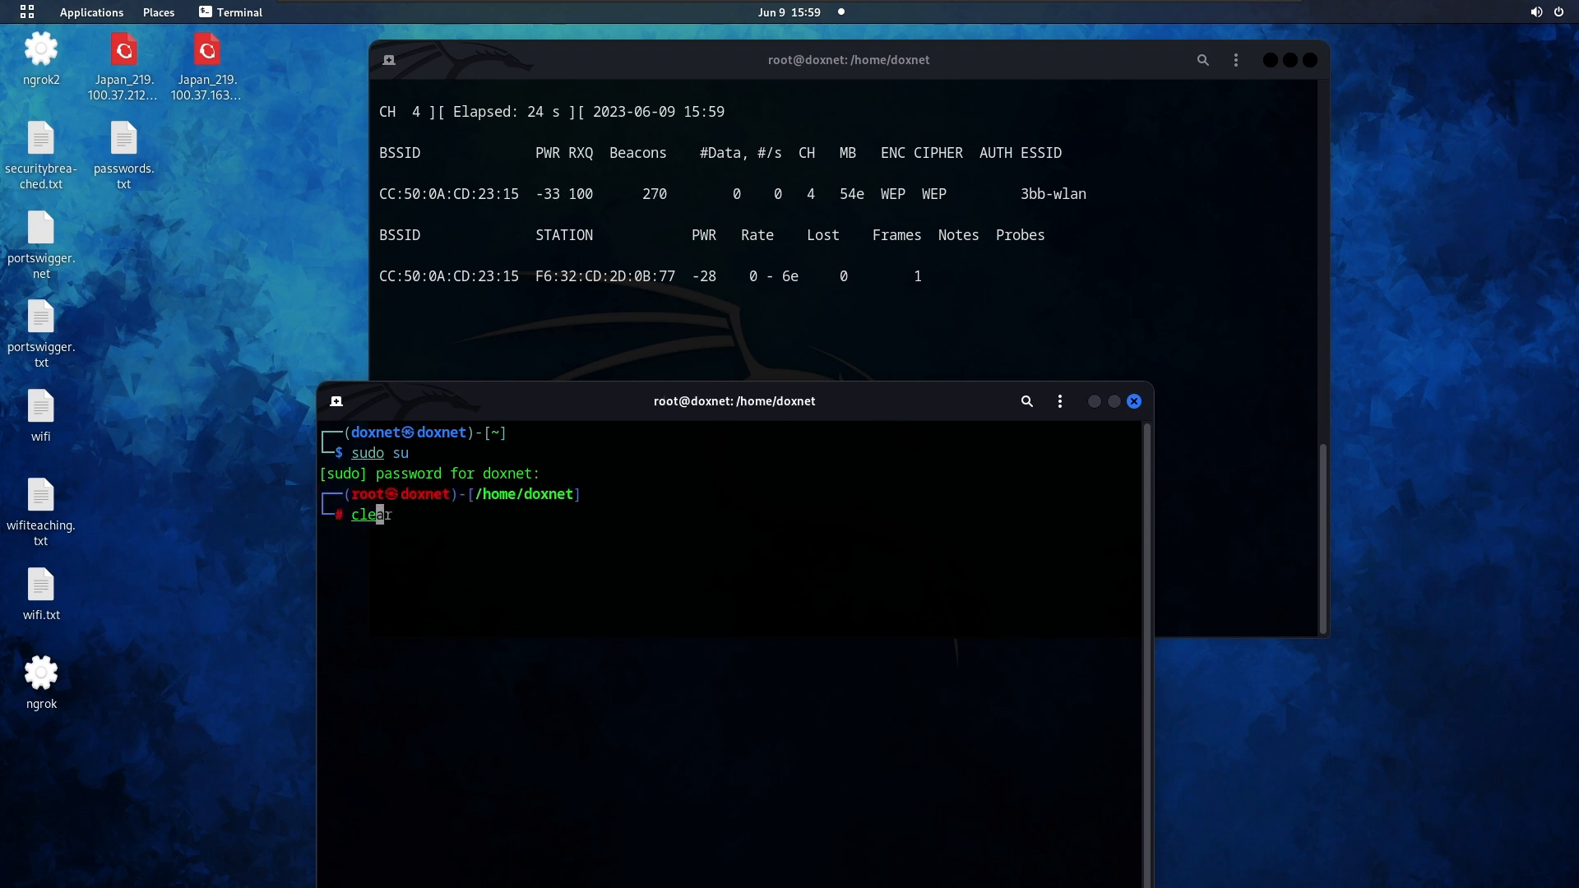
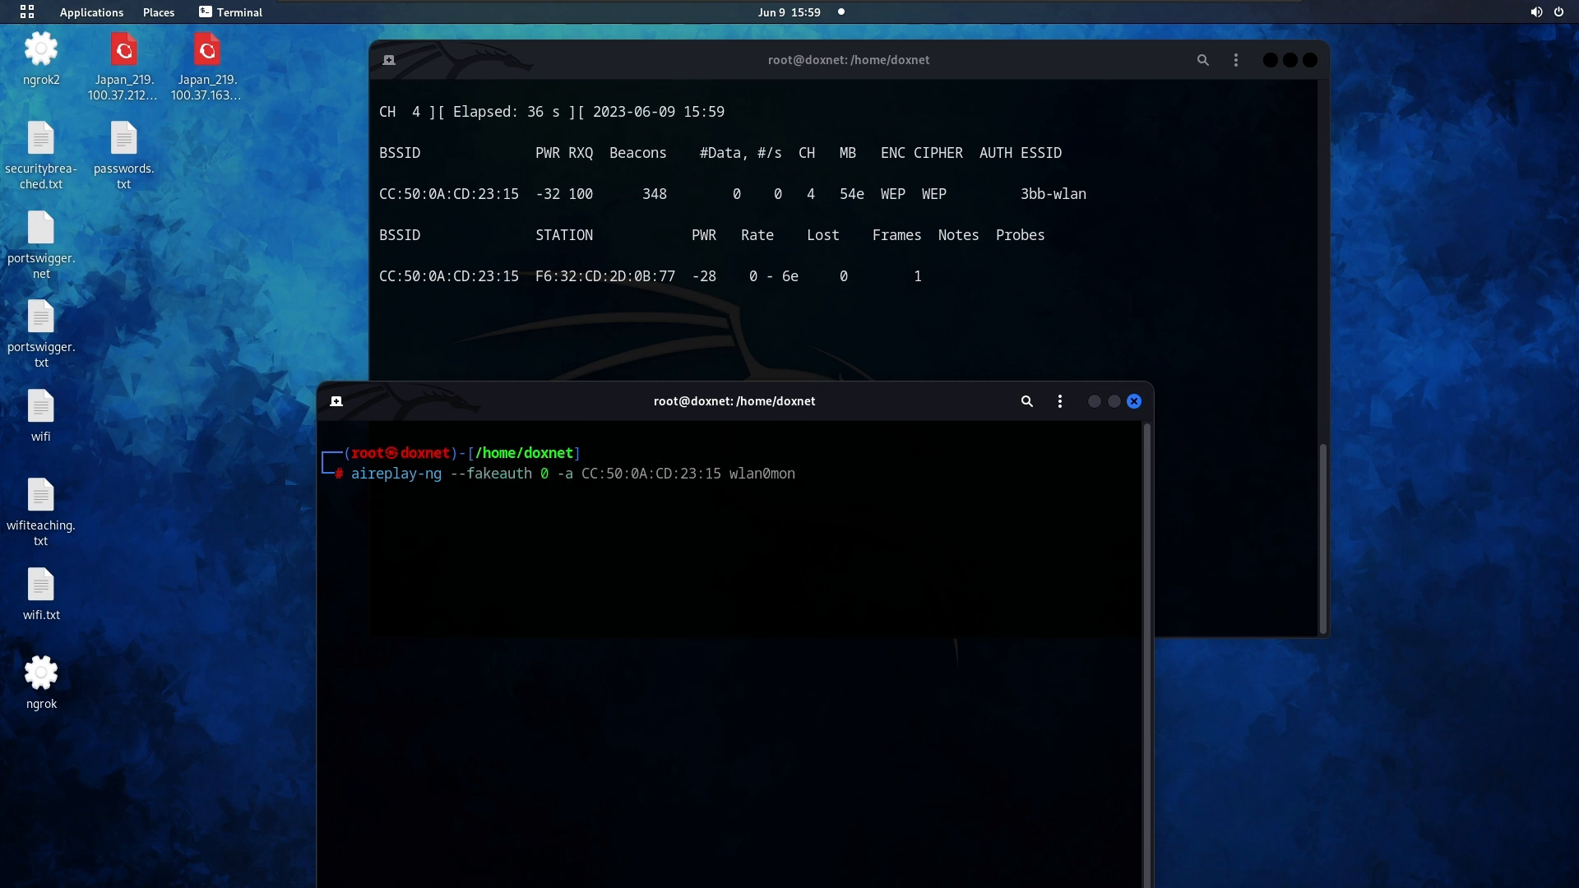
right_click(448, 194)
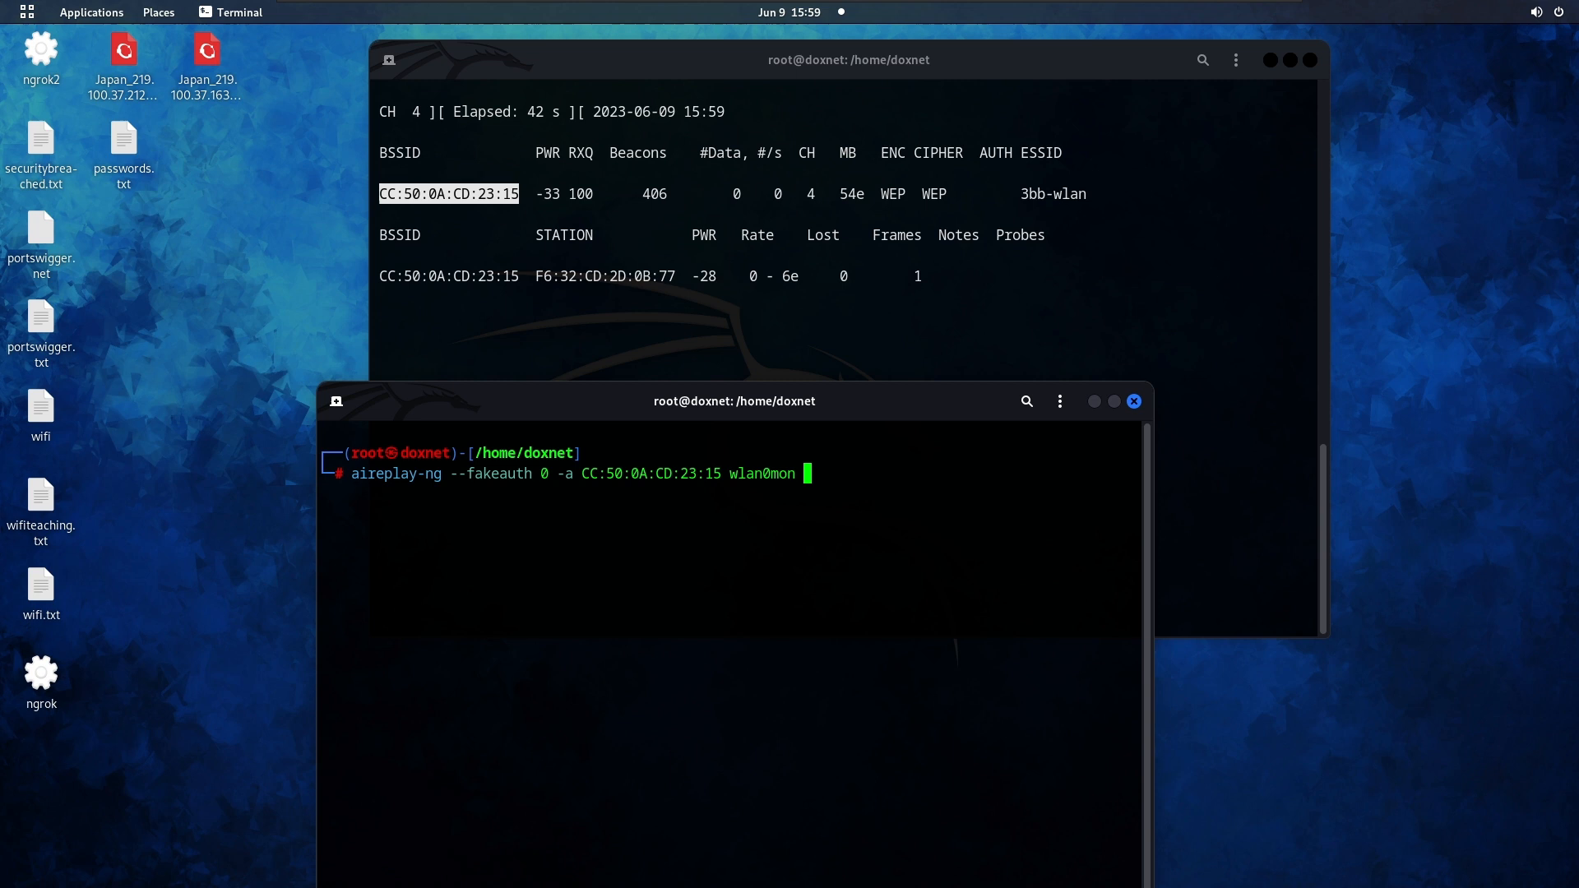
key("Return")
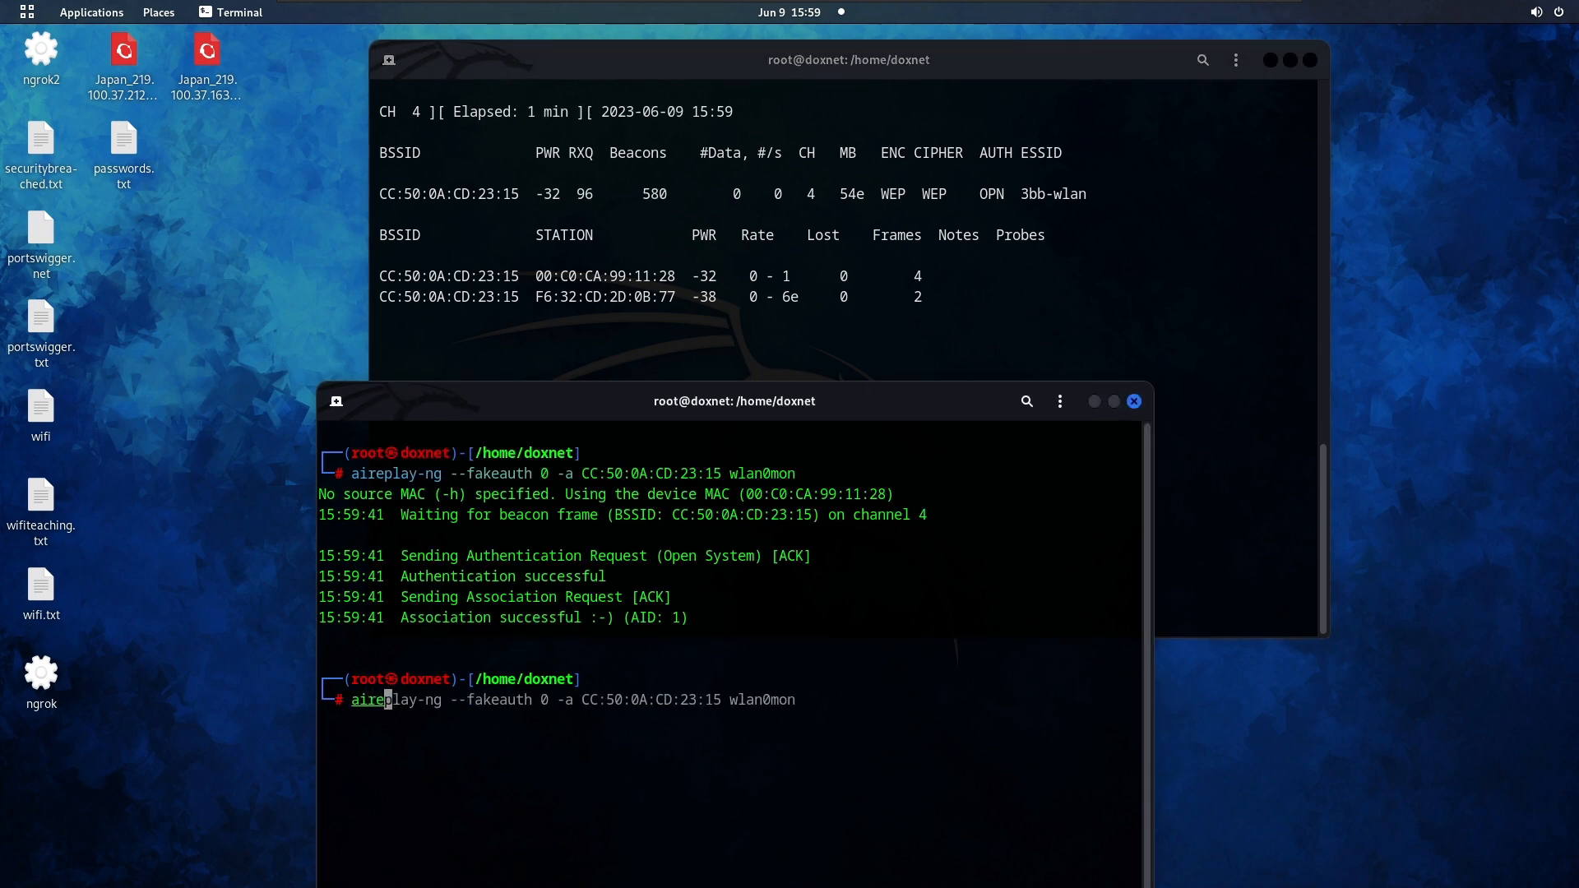
key("Return")
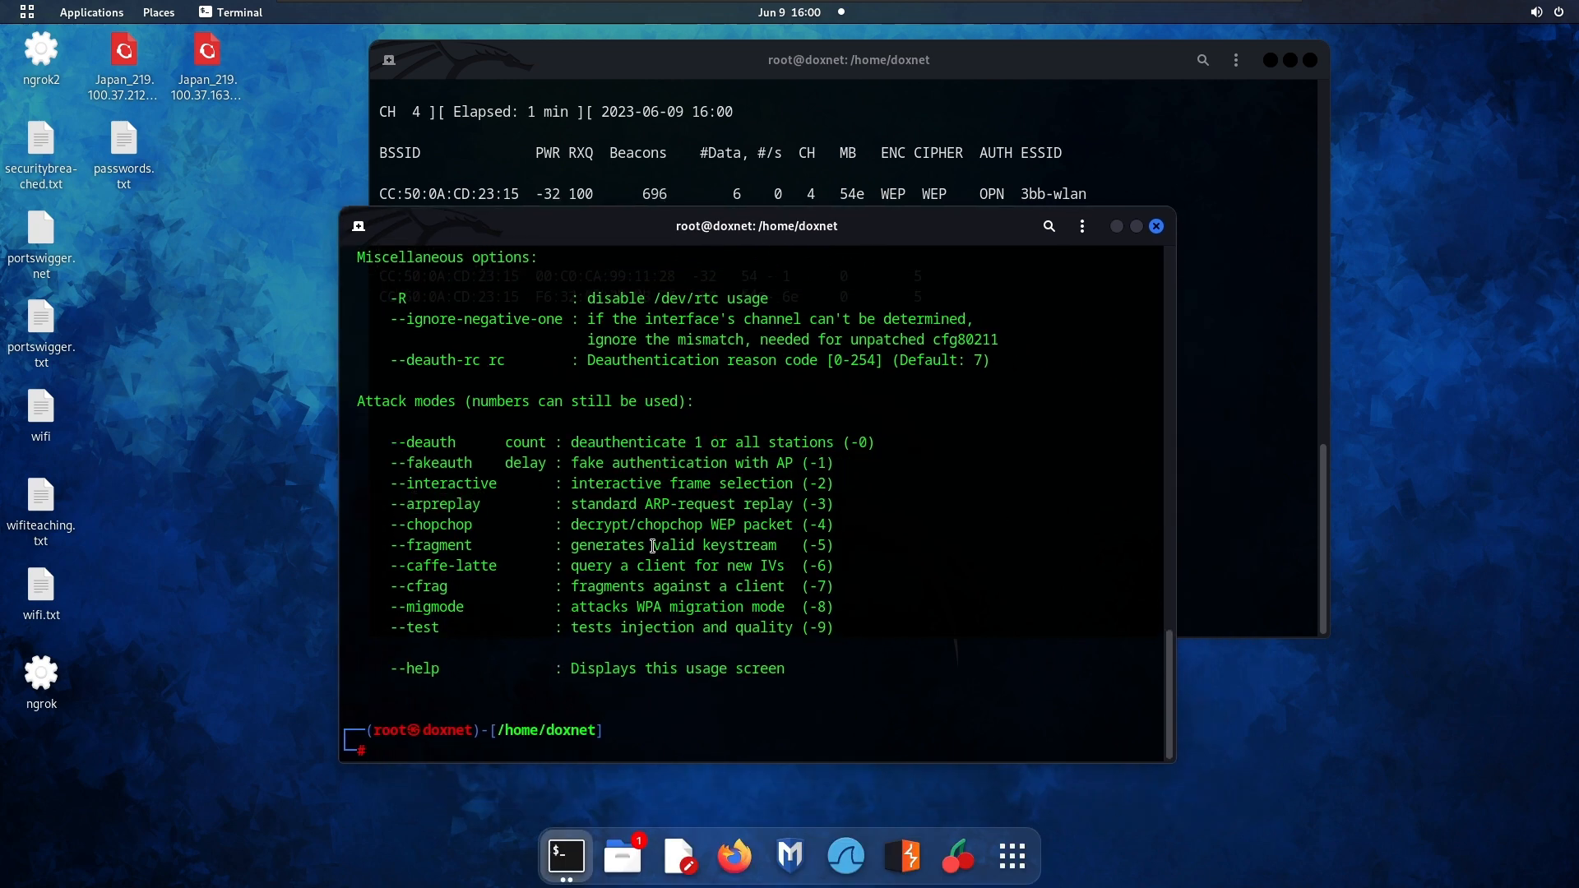
type("aireplay-ng --help")
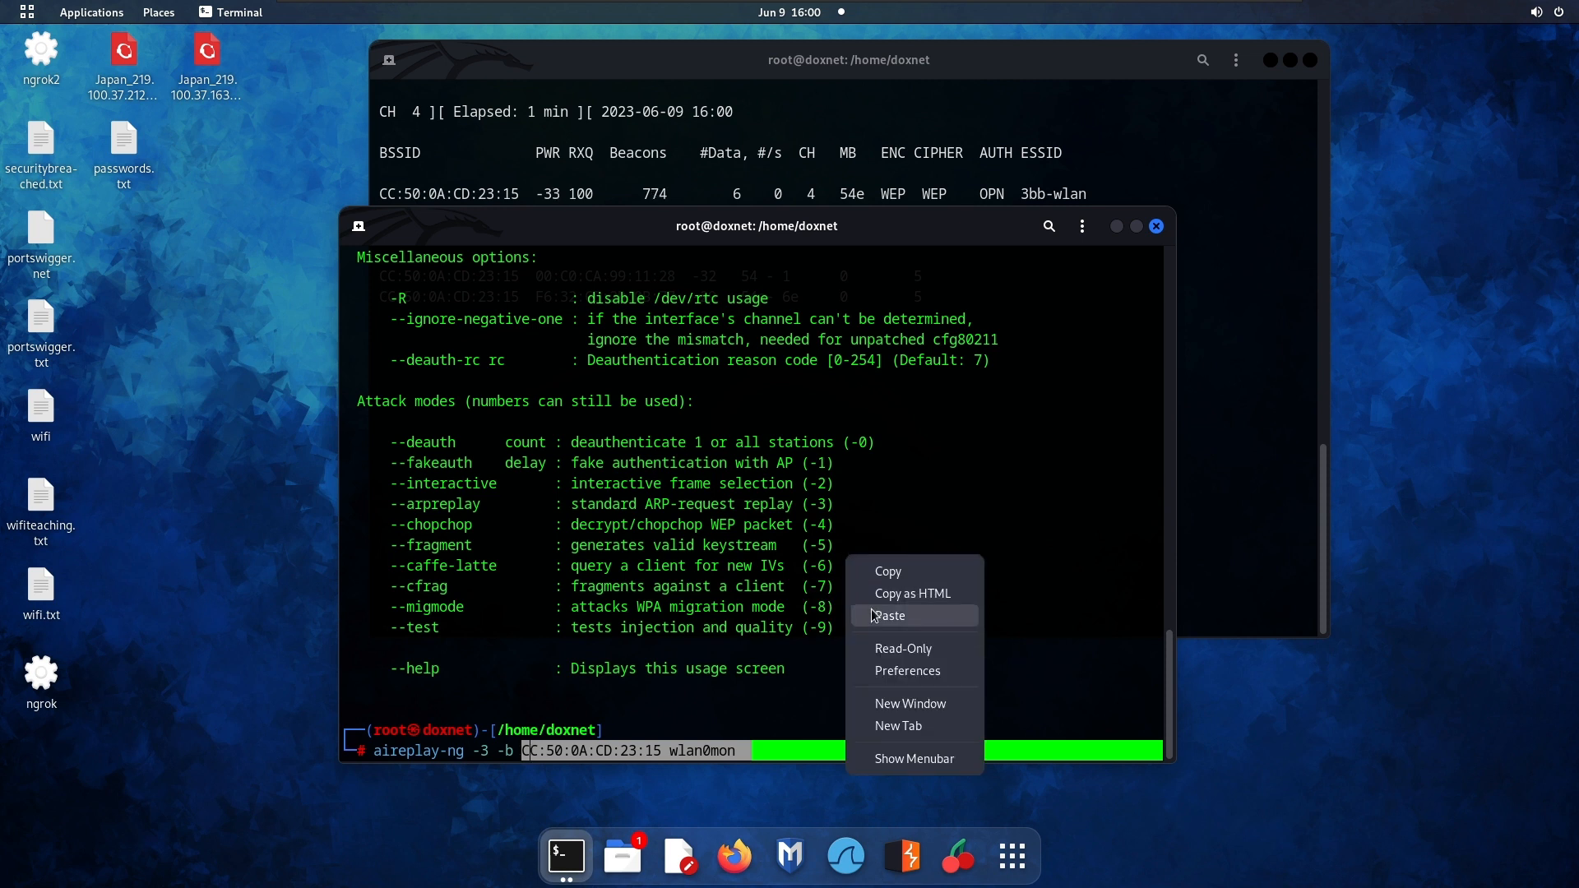
left_click(889, 615)
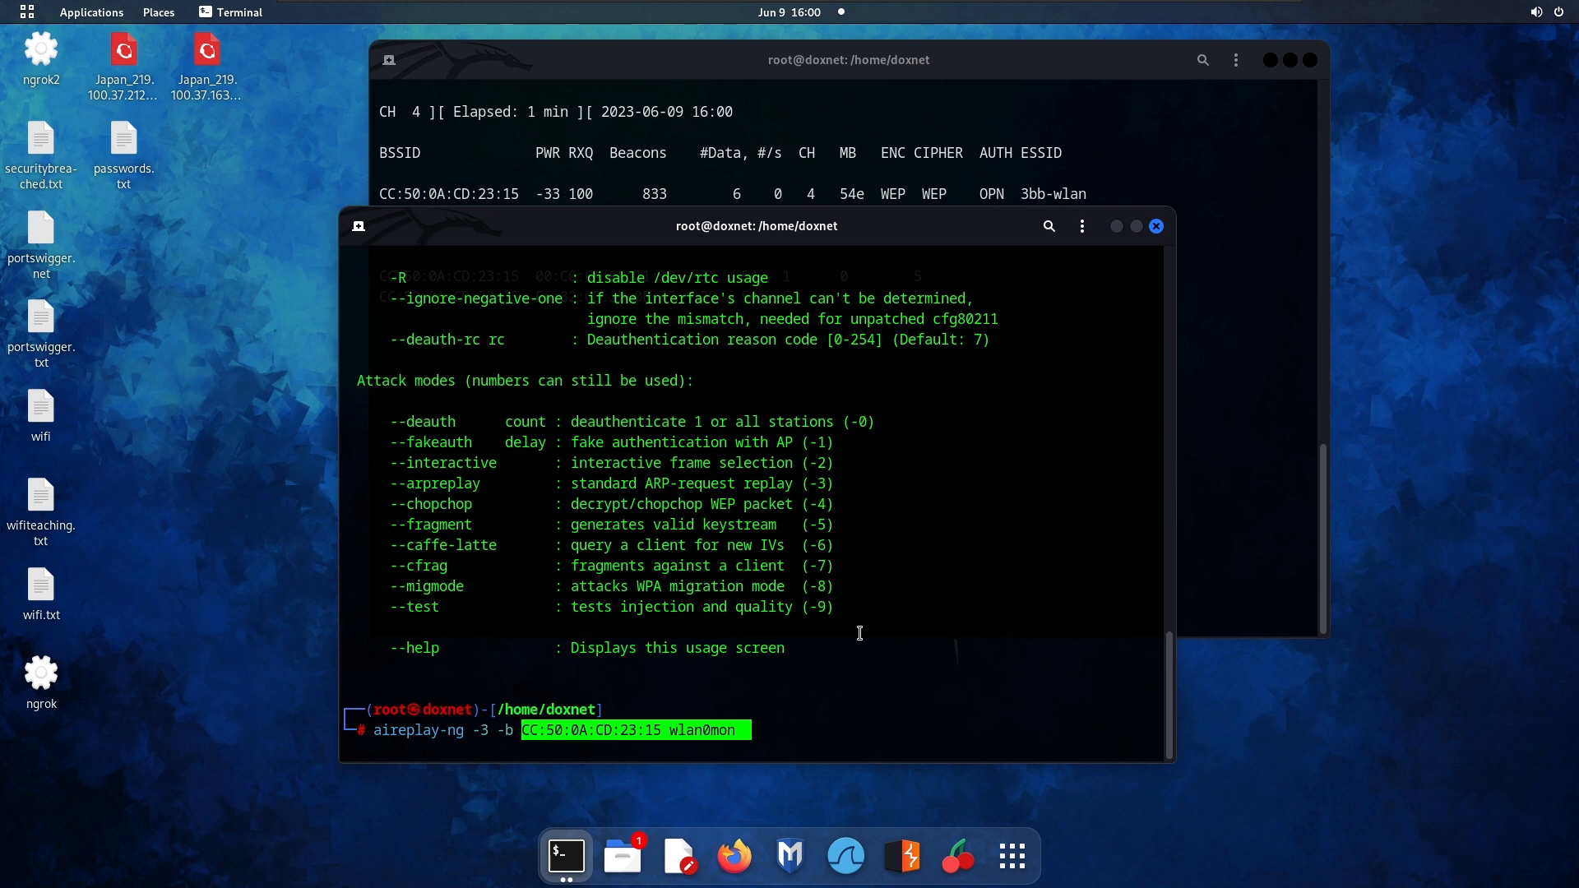
key("Return")
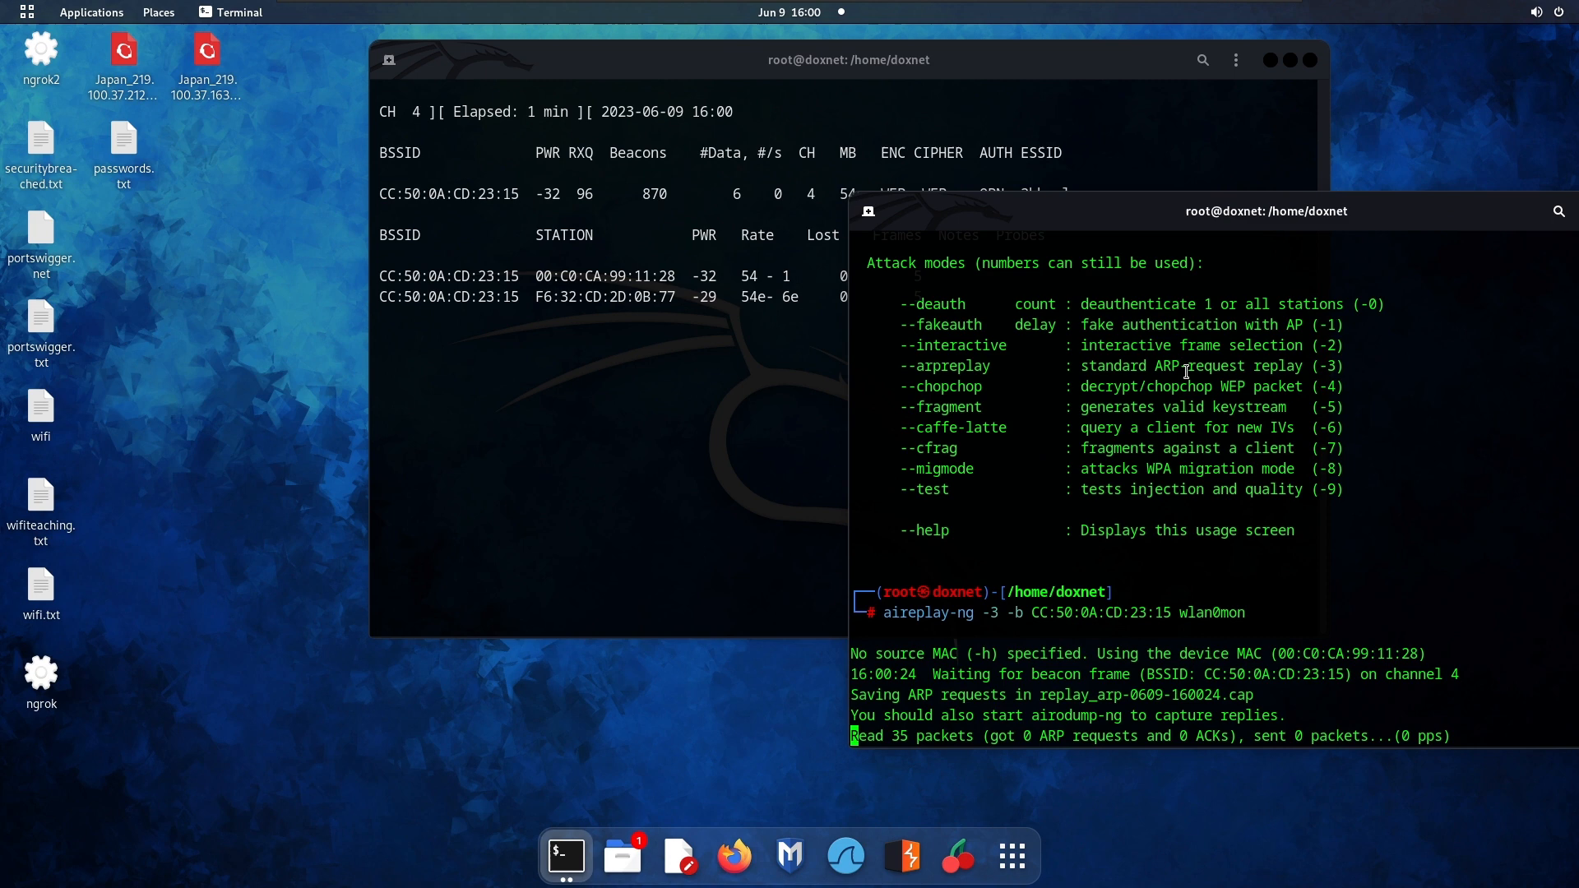
- Restart the ARP replay and let it run beside airodump-ng until #Data passes 23,000
double_click(1145, 694)
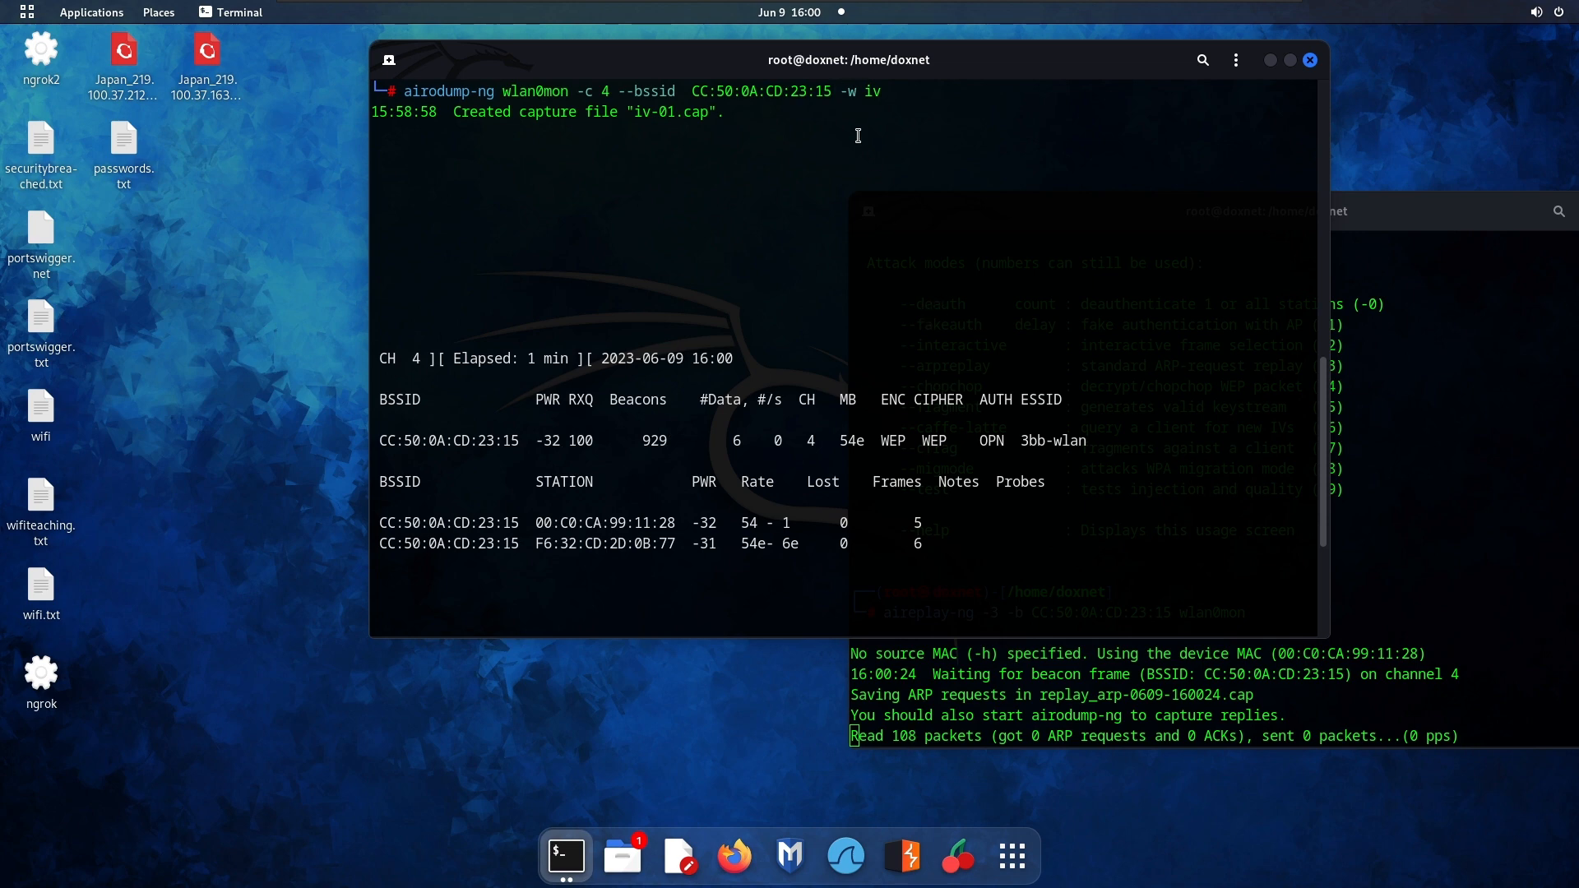
key("ctrl+c")
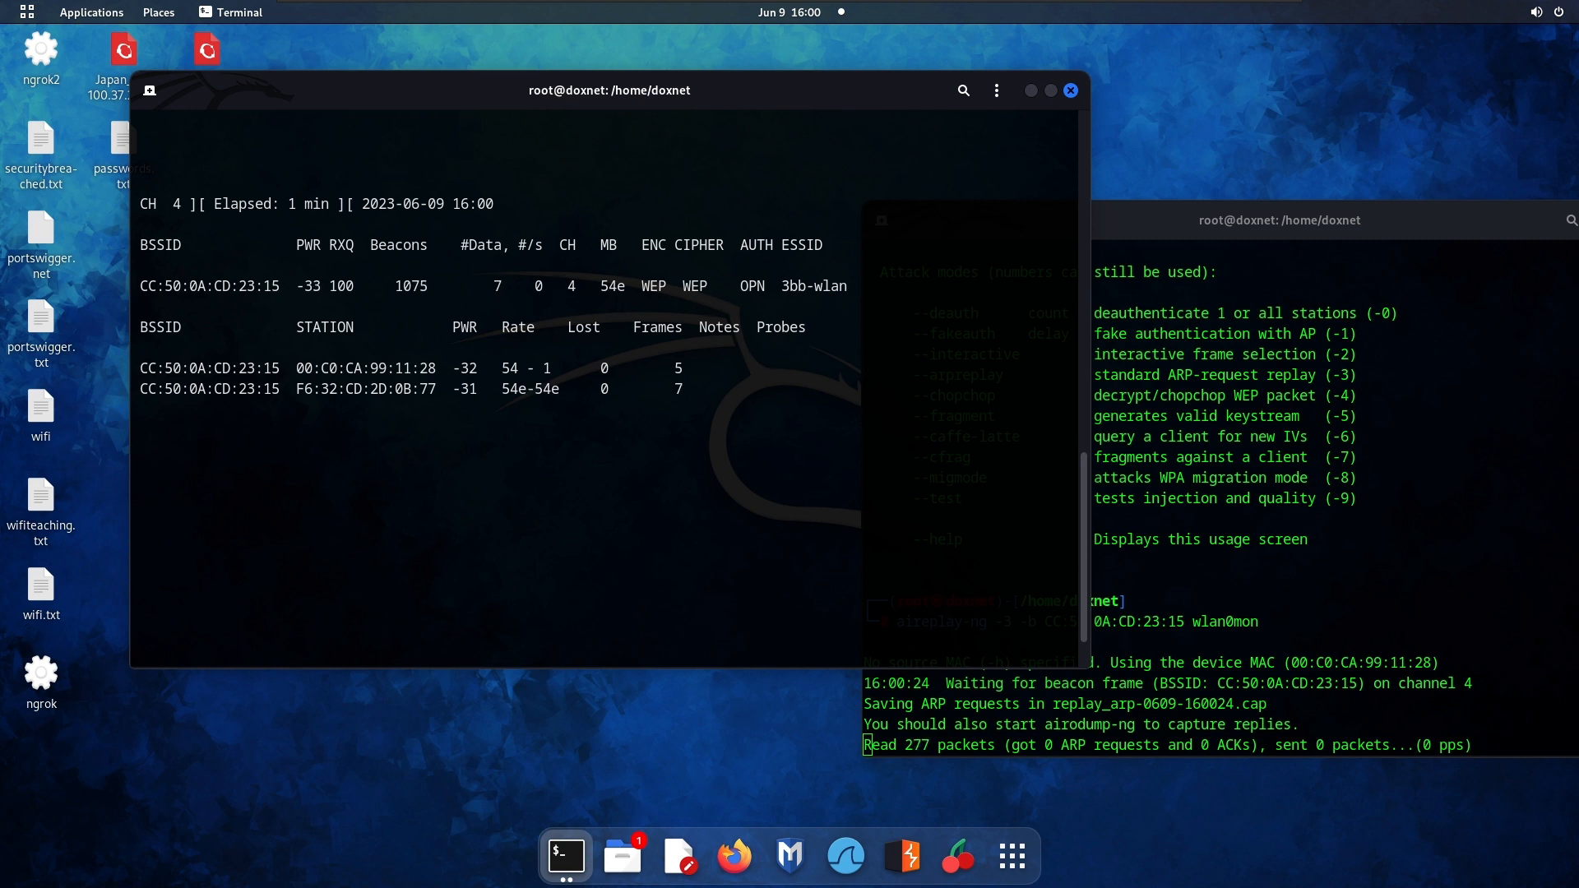
left_click(1296, 293)
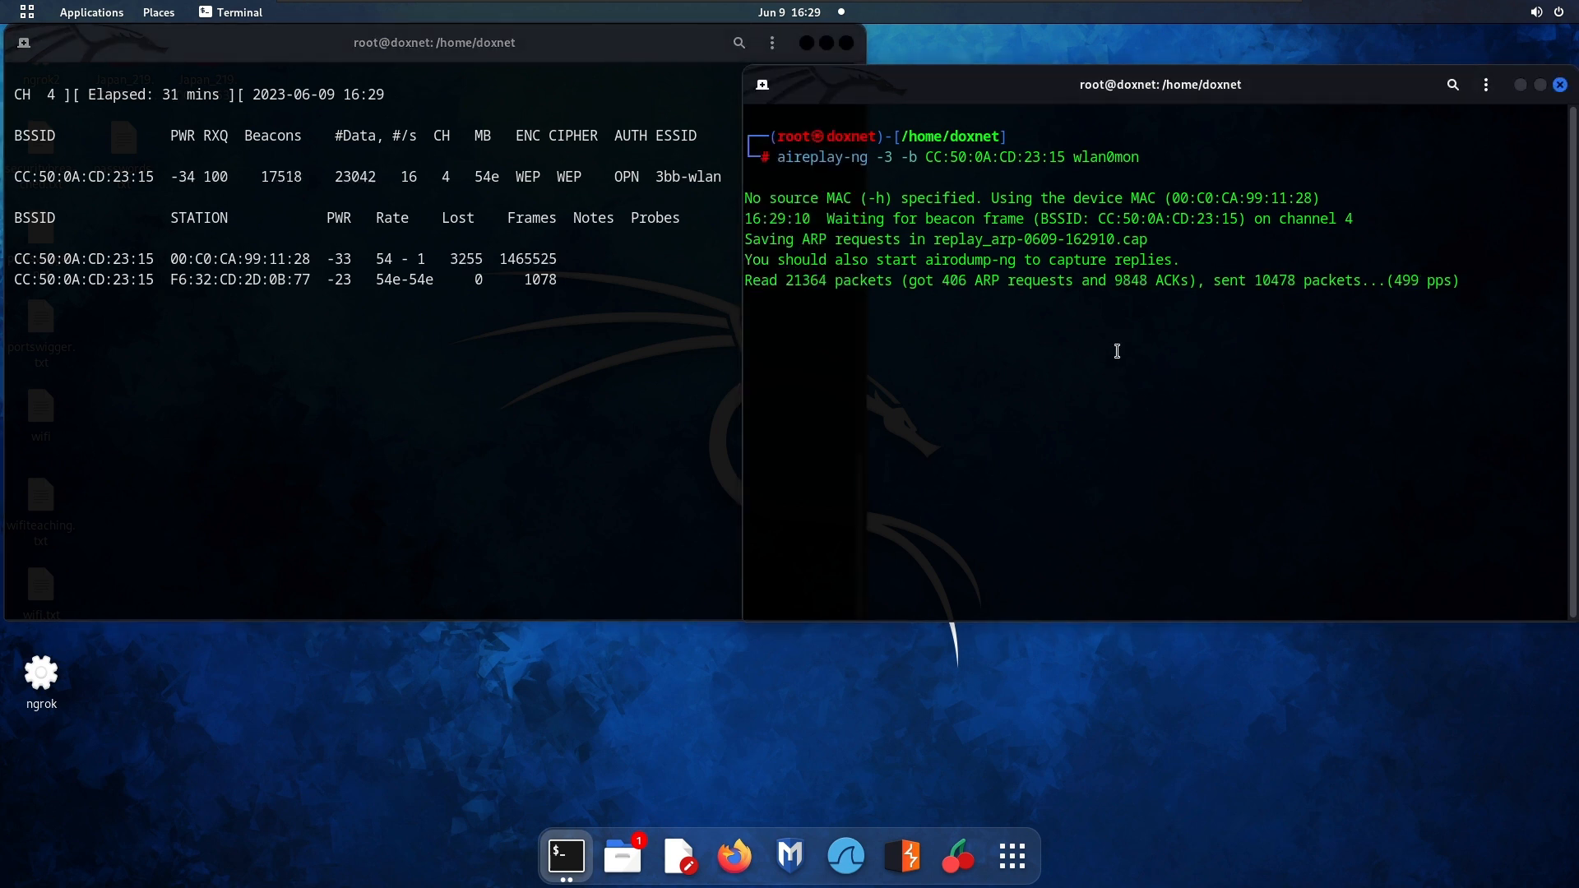
- Stop the ARP replay and list /home/doxnet to confirm iv-01.cap exists
key("ctrl+c")
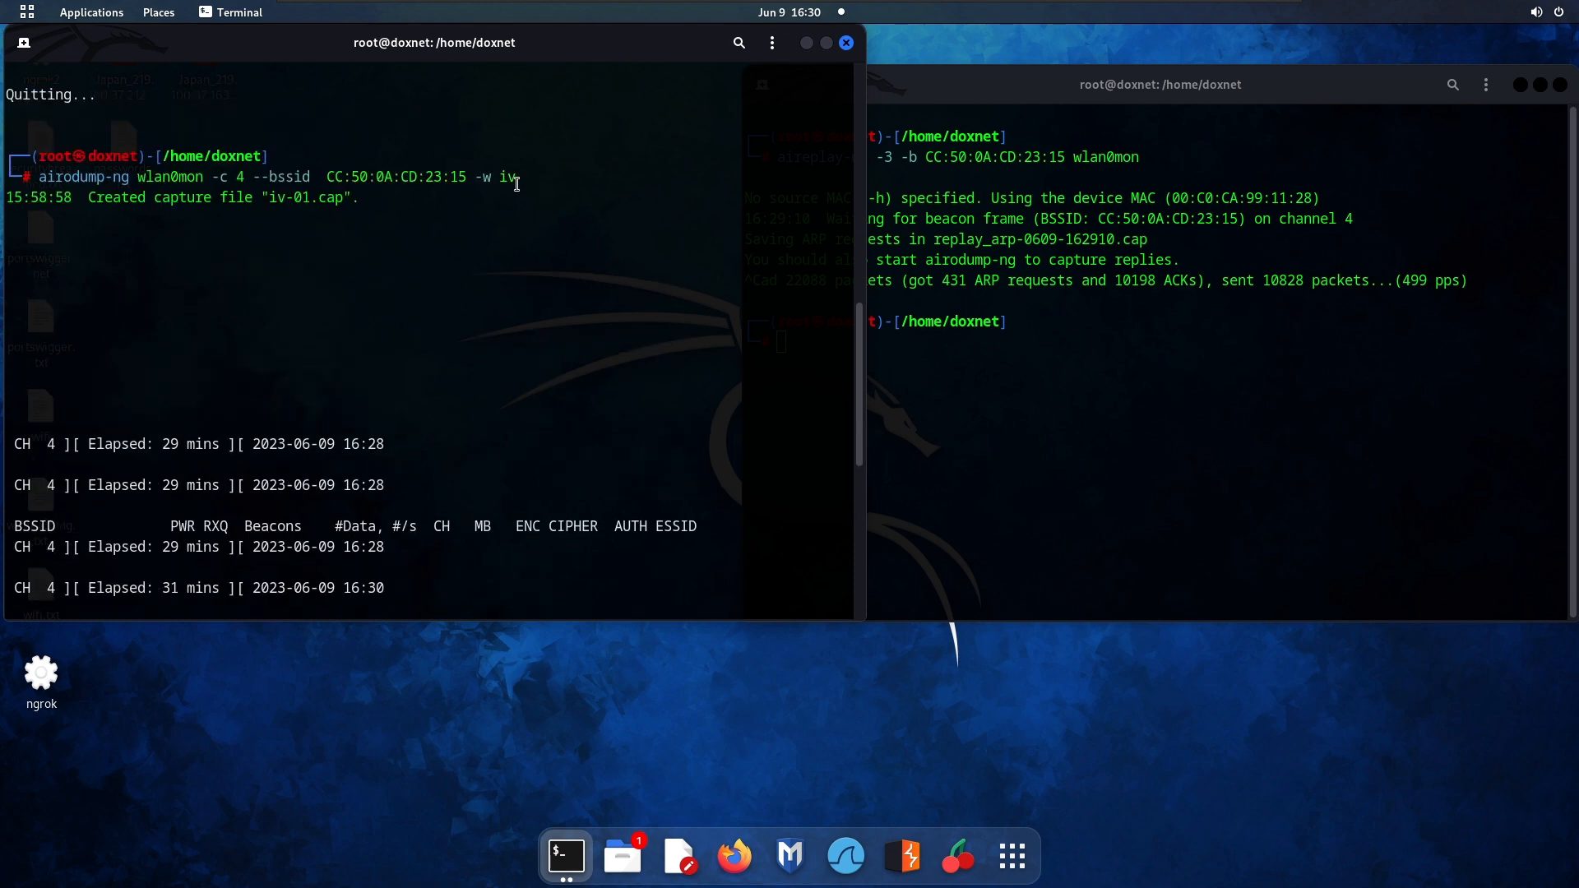
double_click(507, 178)
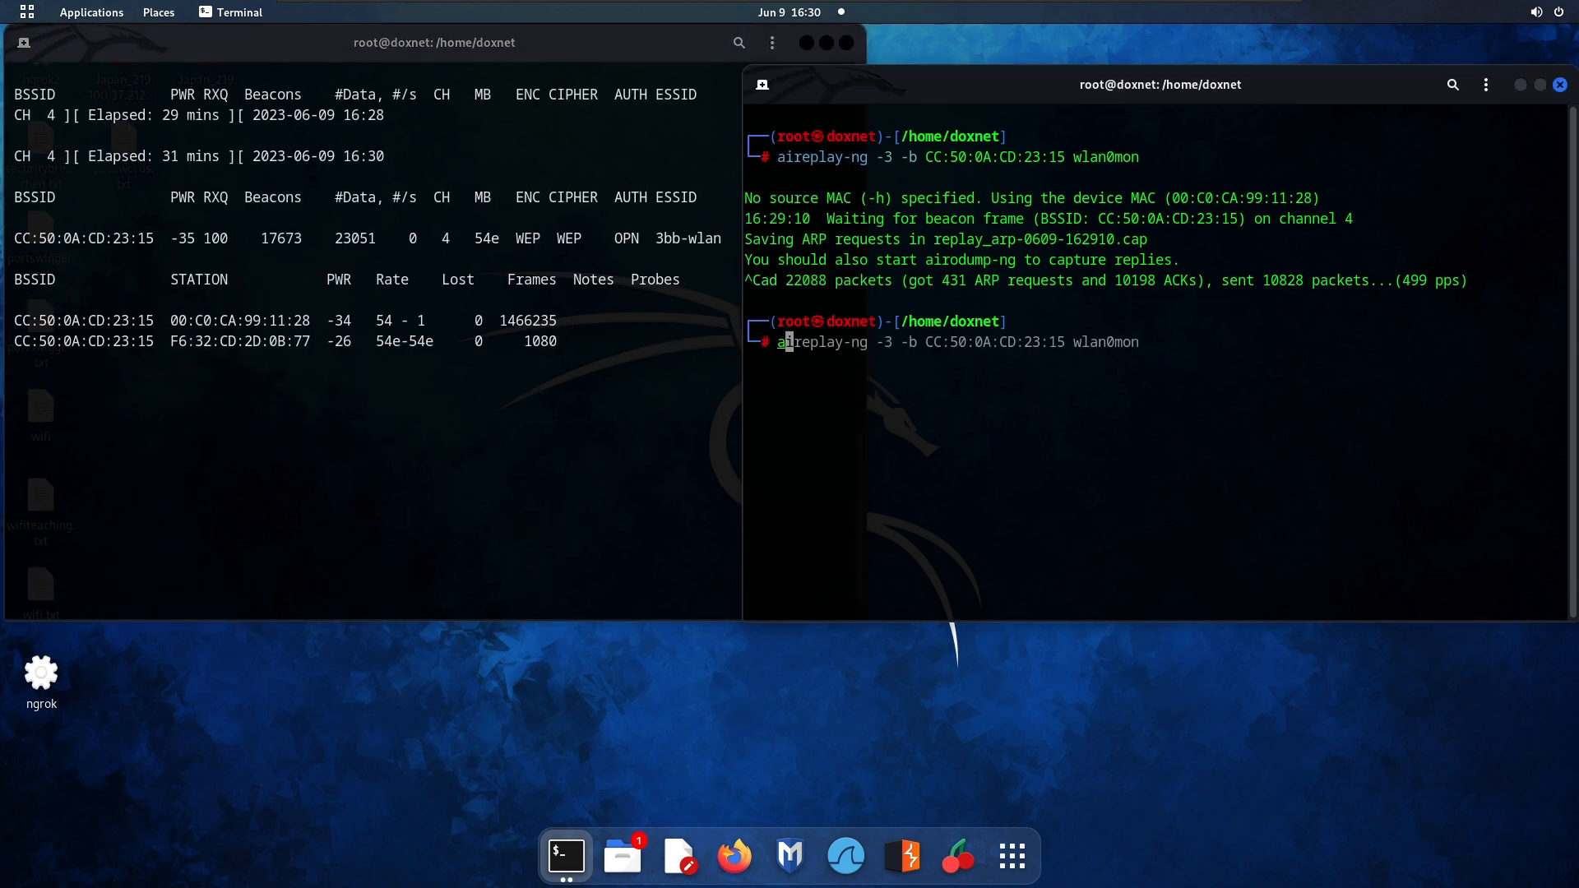
type("aircrack-ng -n 128 iv-01.cap")
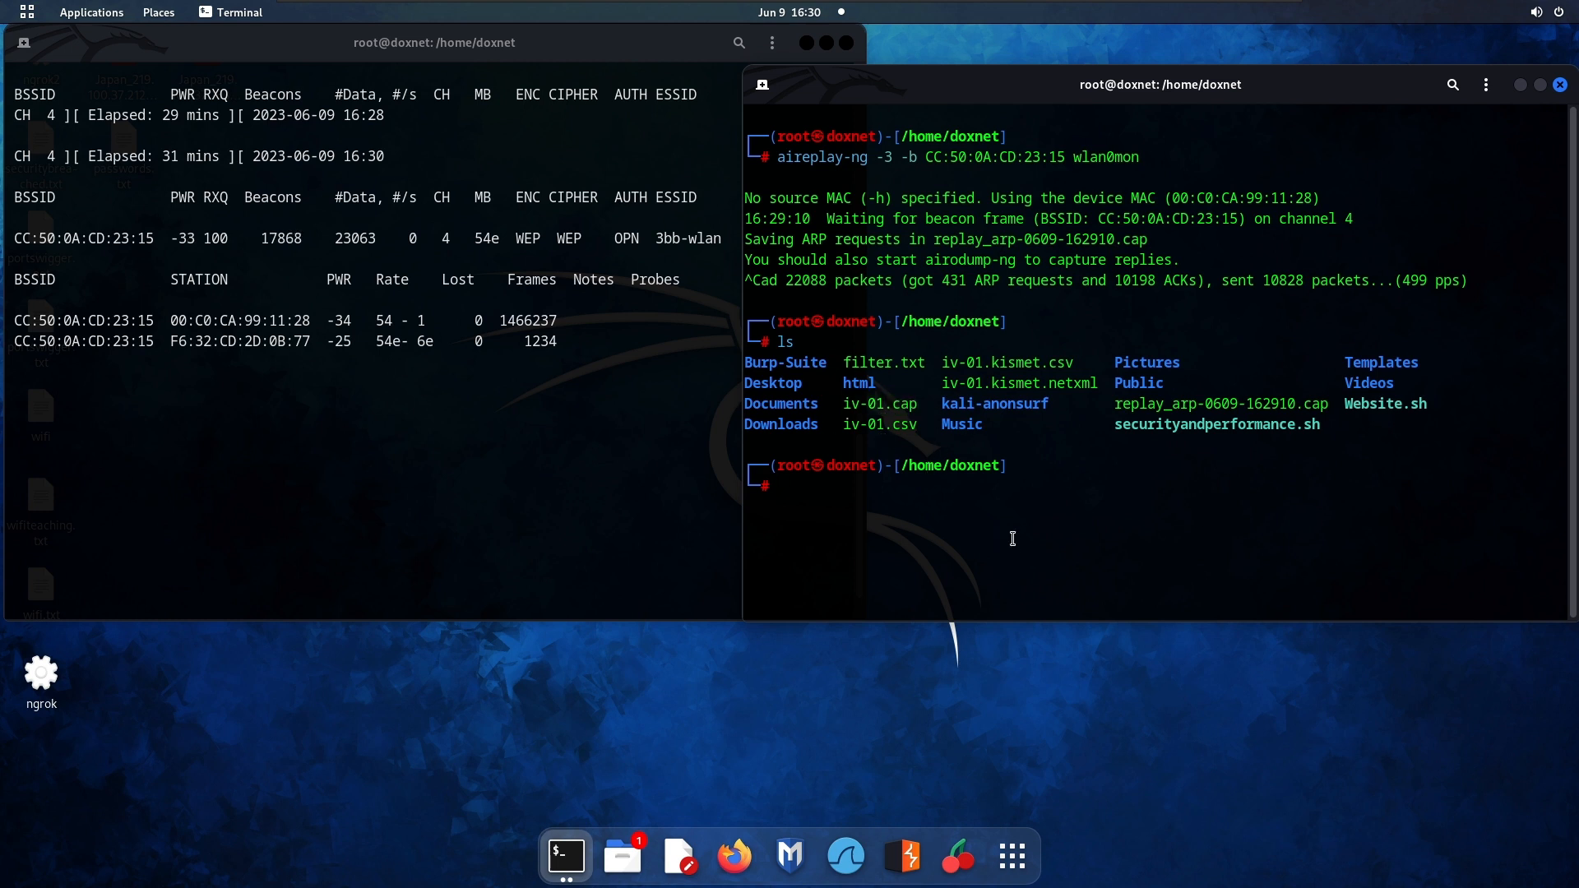
type("aircrakc-ng -n 128 iv-01.cap")
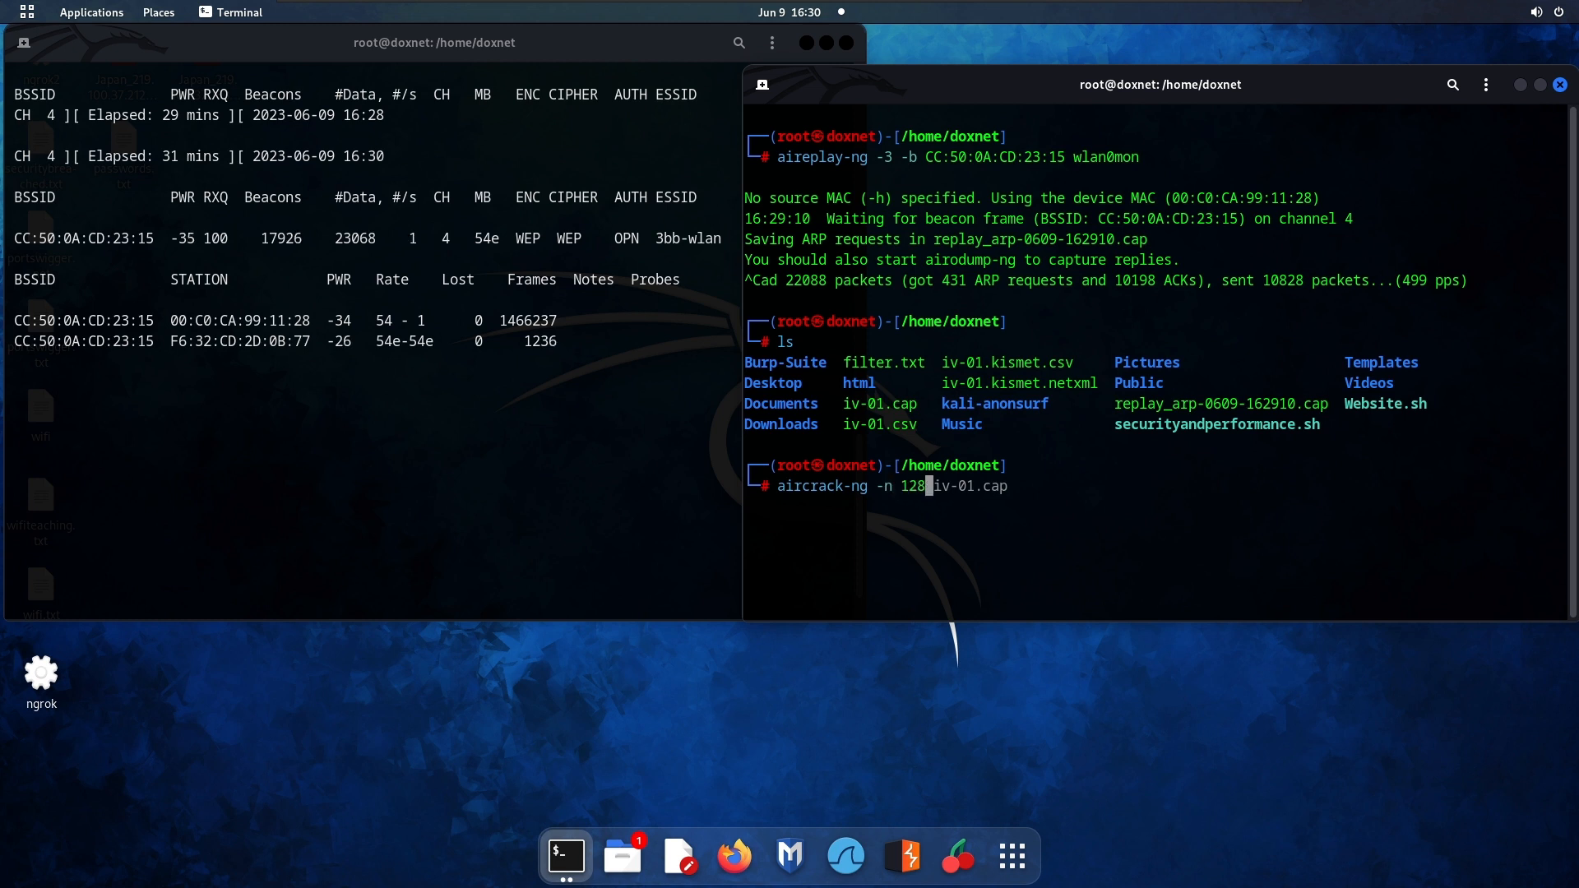
right_click(879, 403)
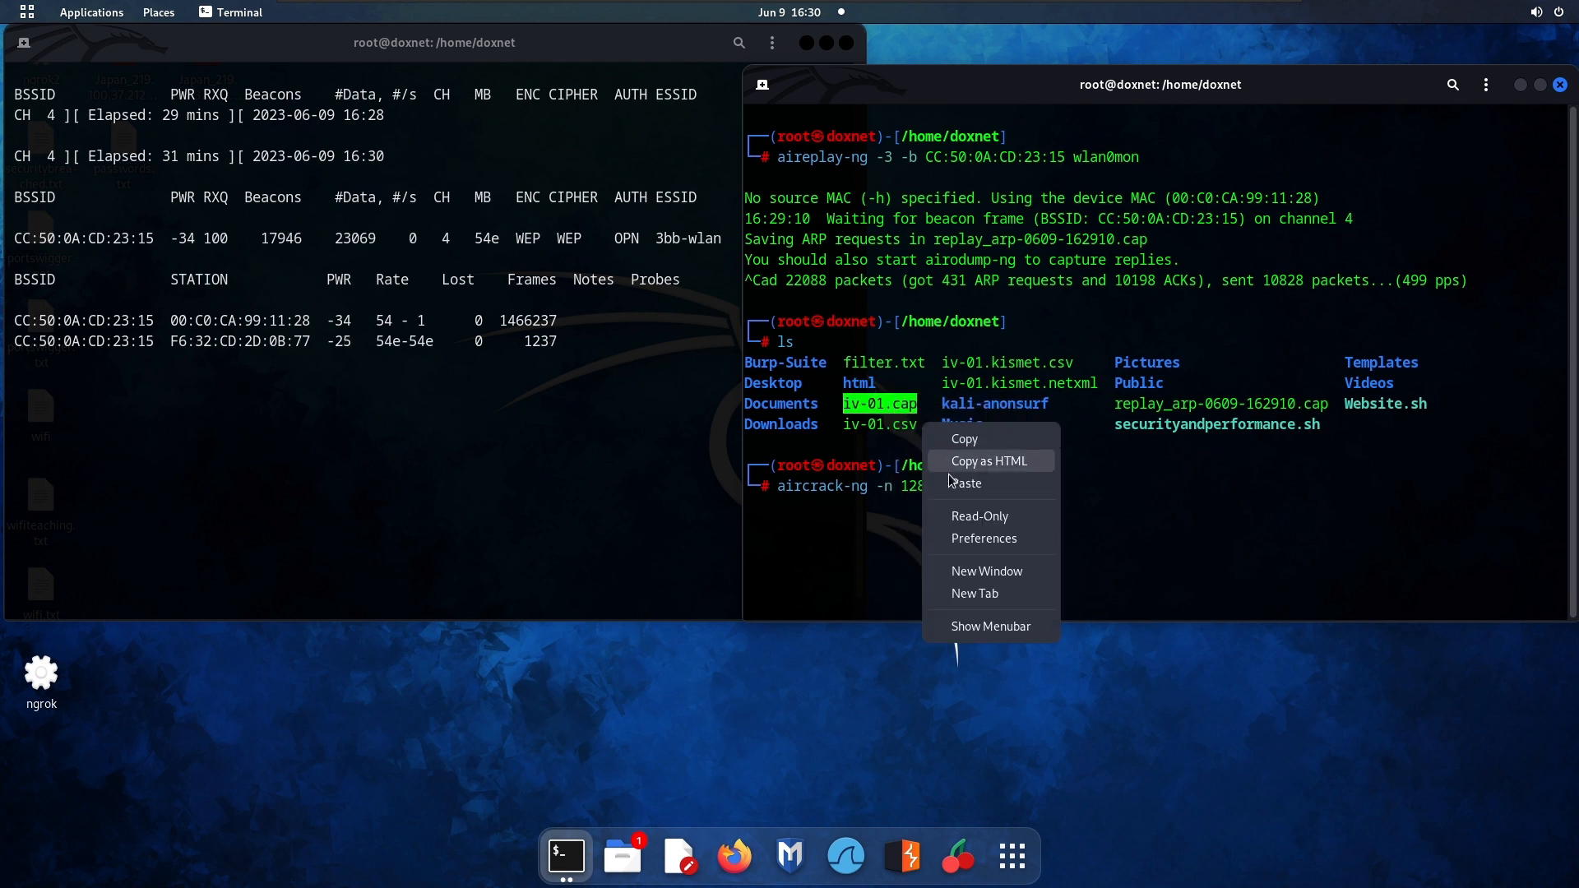
left_click(966, 484)
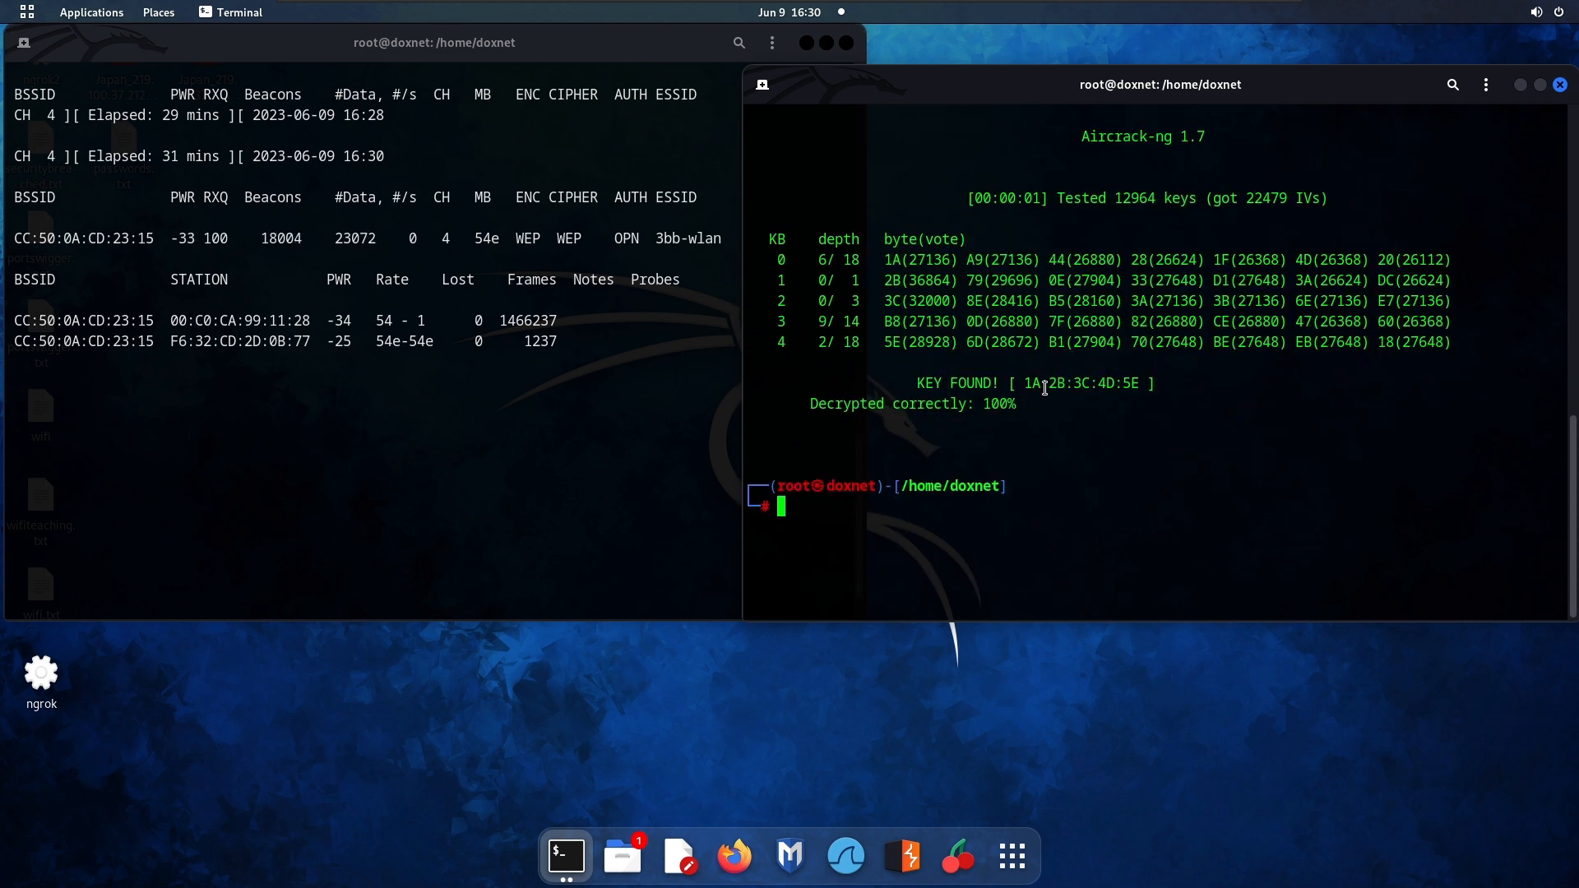
double_click(1082, 383)
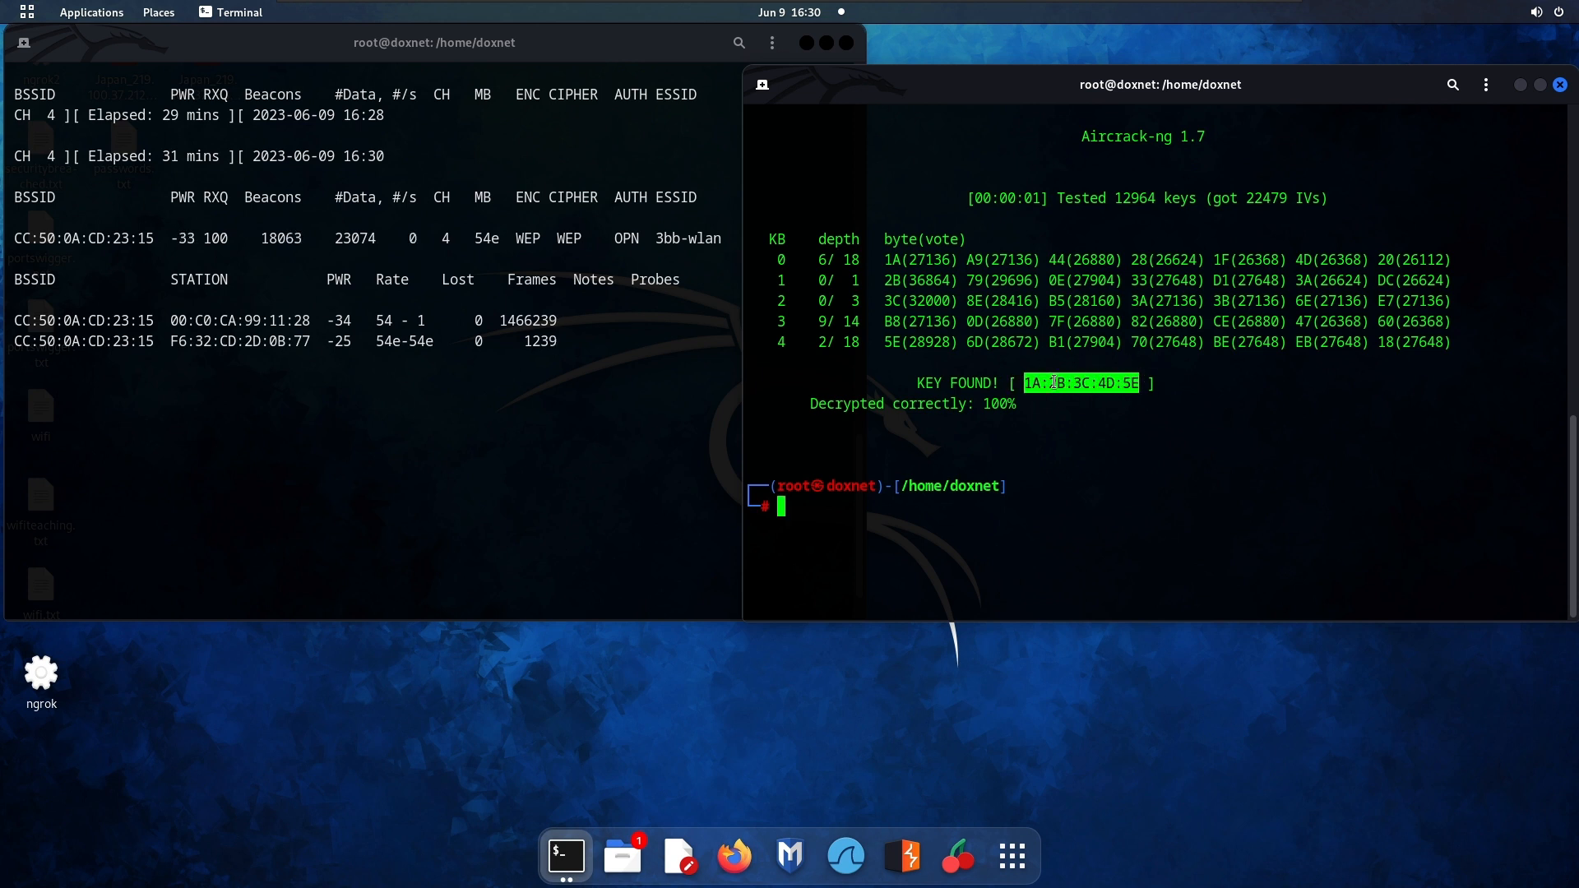
left_click(1021, 389)
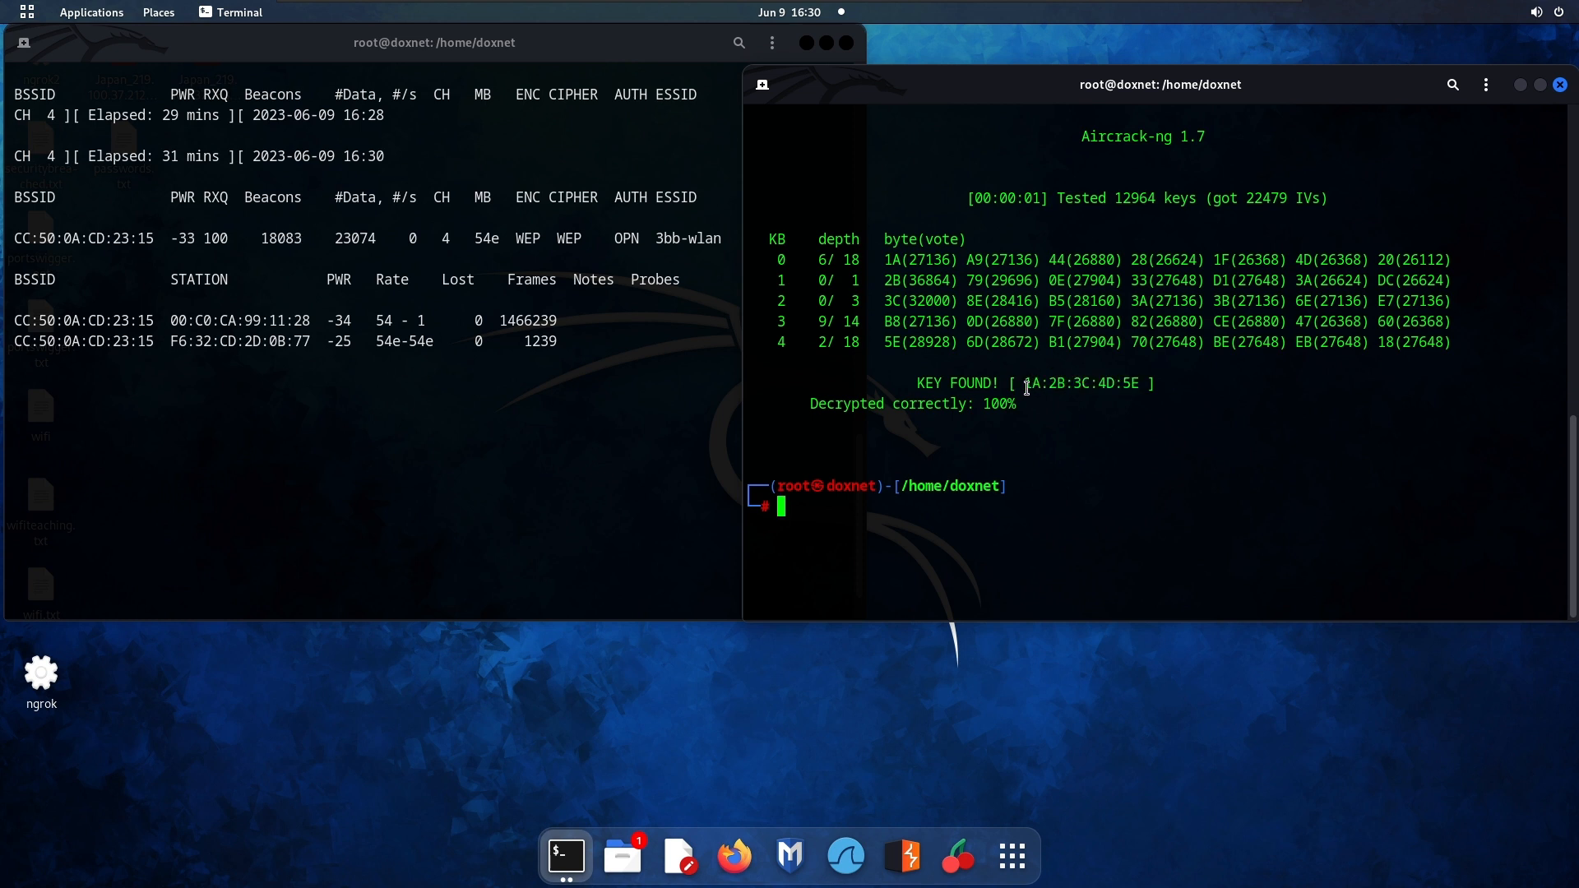
double_click(1079, 383)
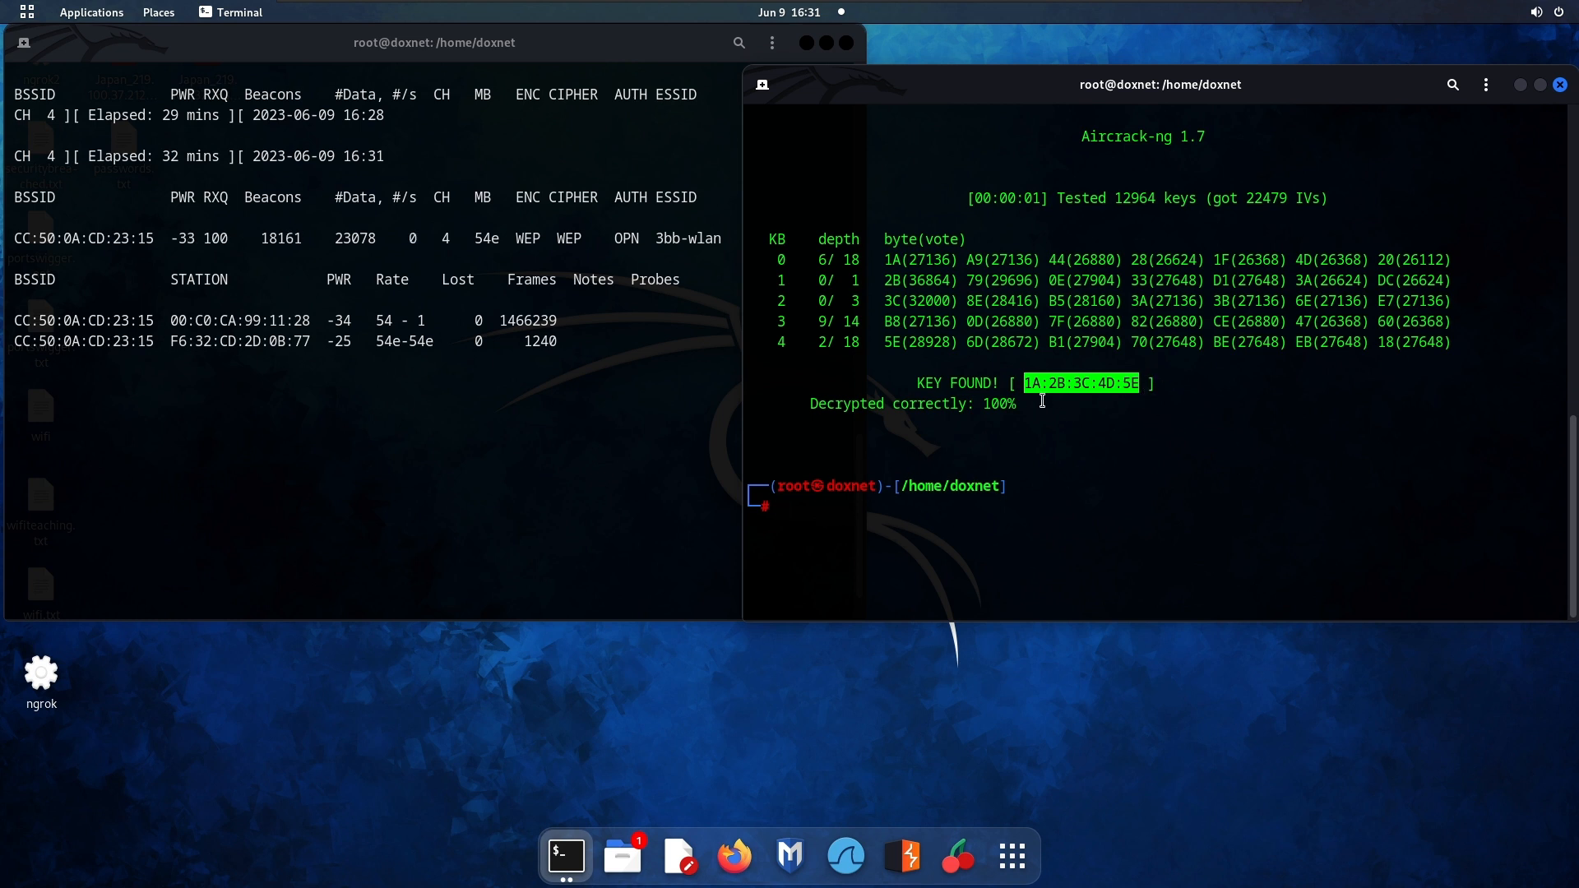
mouse_move(1187, 330)
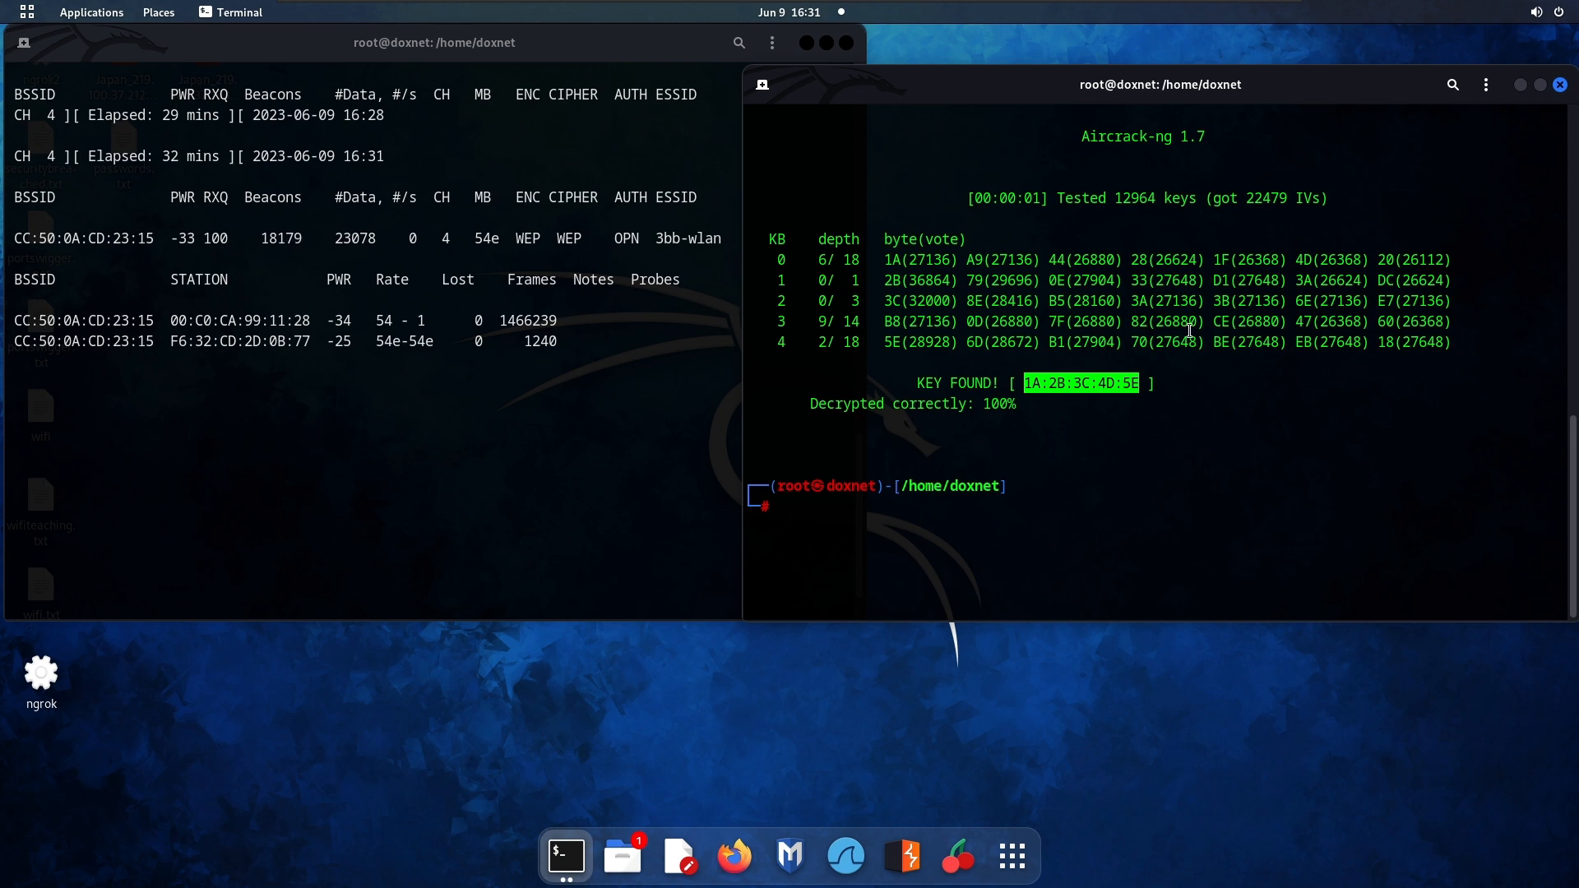